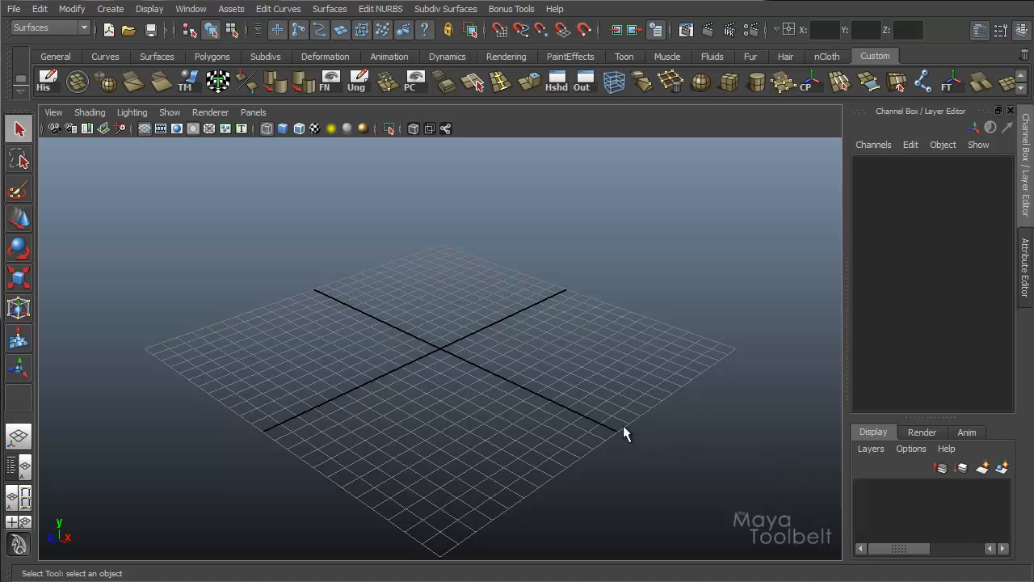
mouse_move(586, 371)
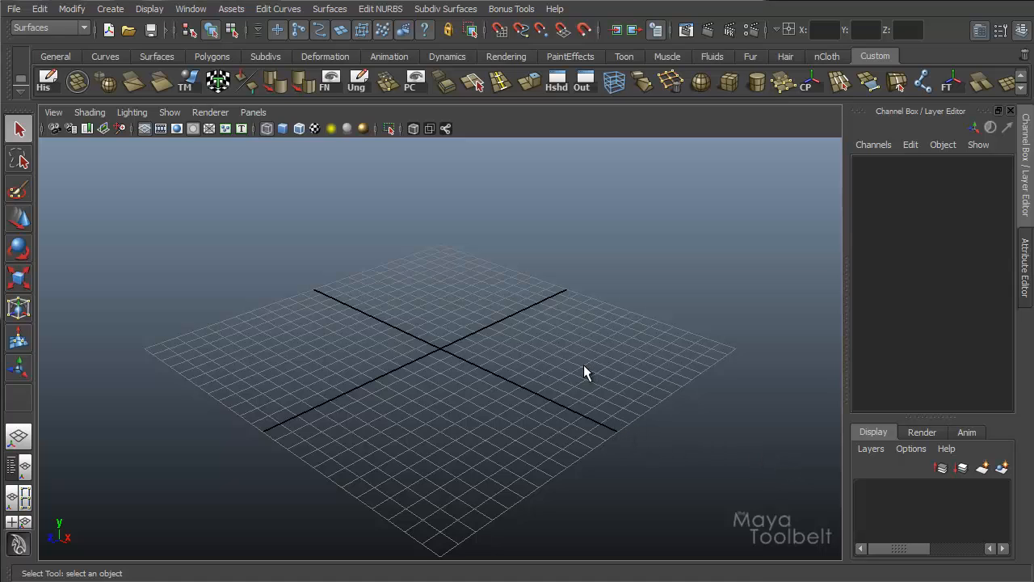
mouse_move(442, 282)
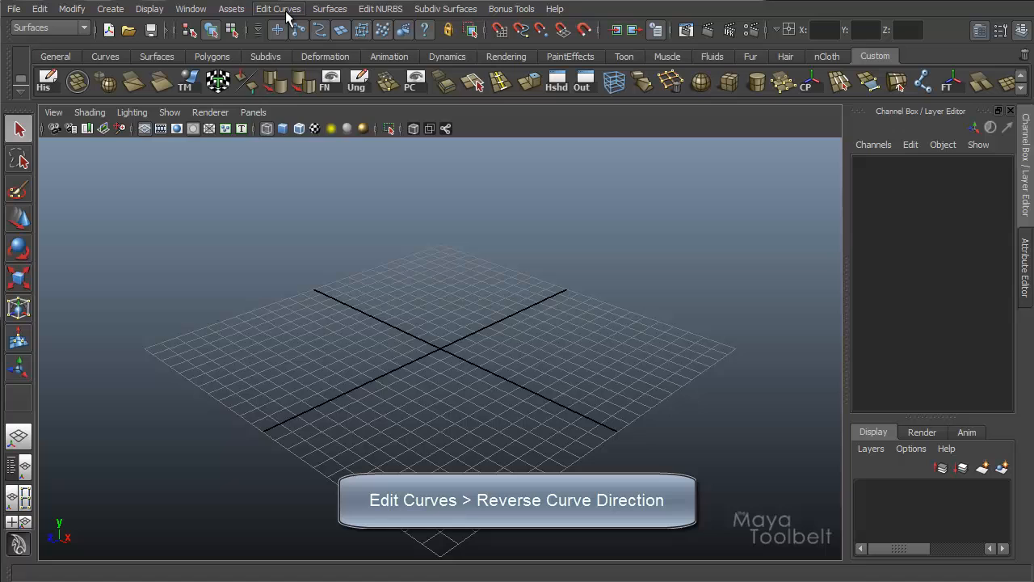
- Activate the CV Curve Tool and place the first control vertex of curveShape1
click(278, 9)
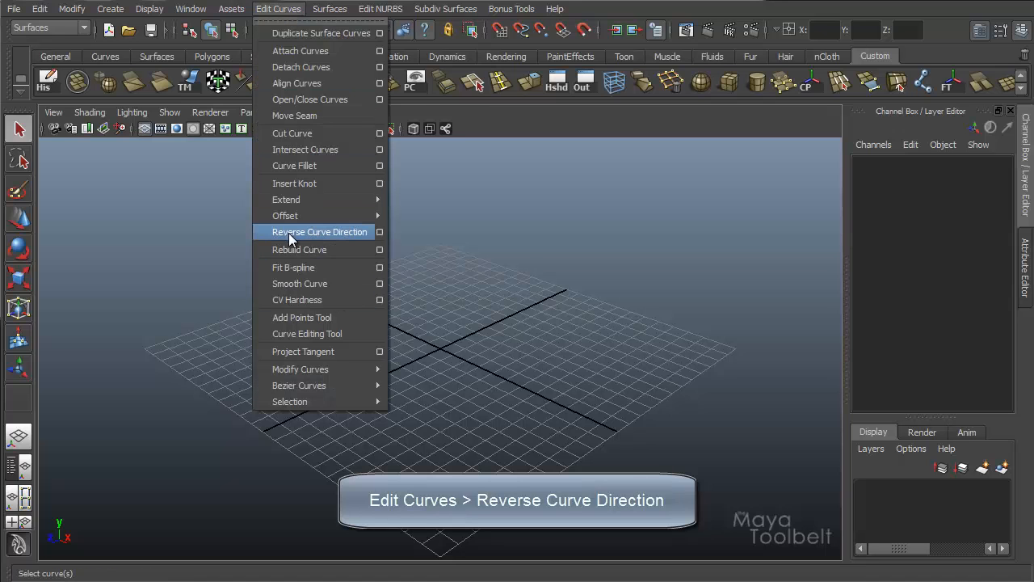
mouse_move(350, 238)
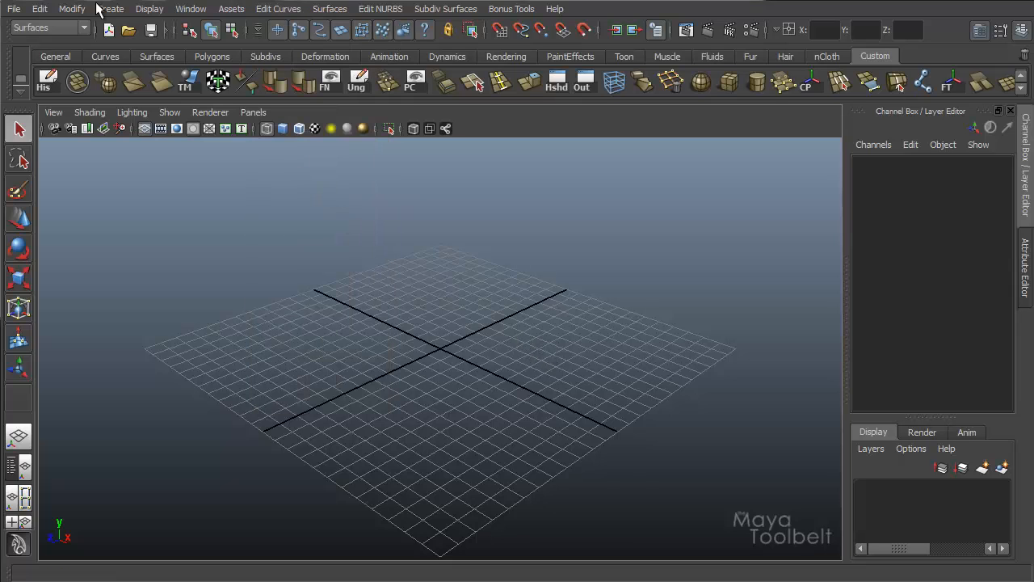
click(110, 9)
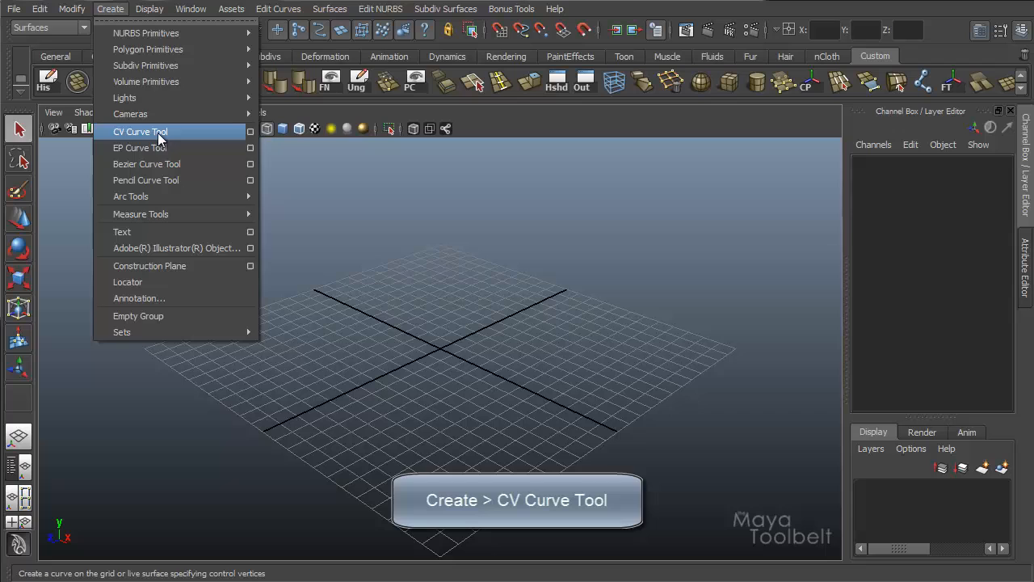
click(140, 132)
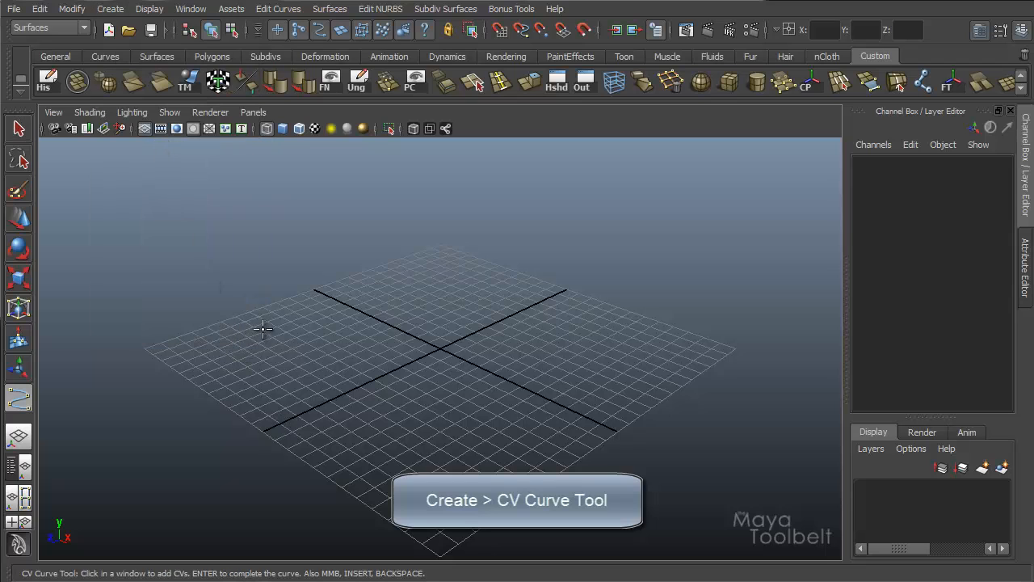
click(494, 260)
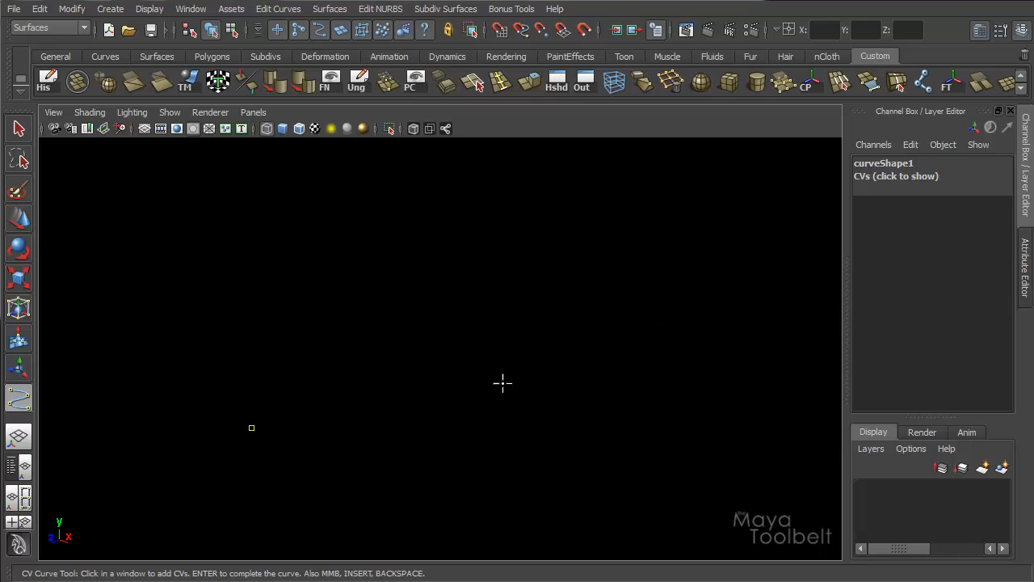
mouse_move(441, 336)
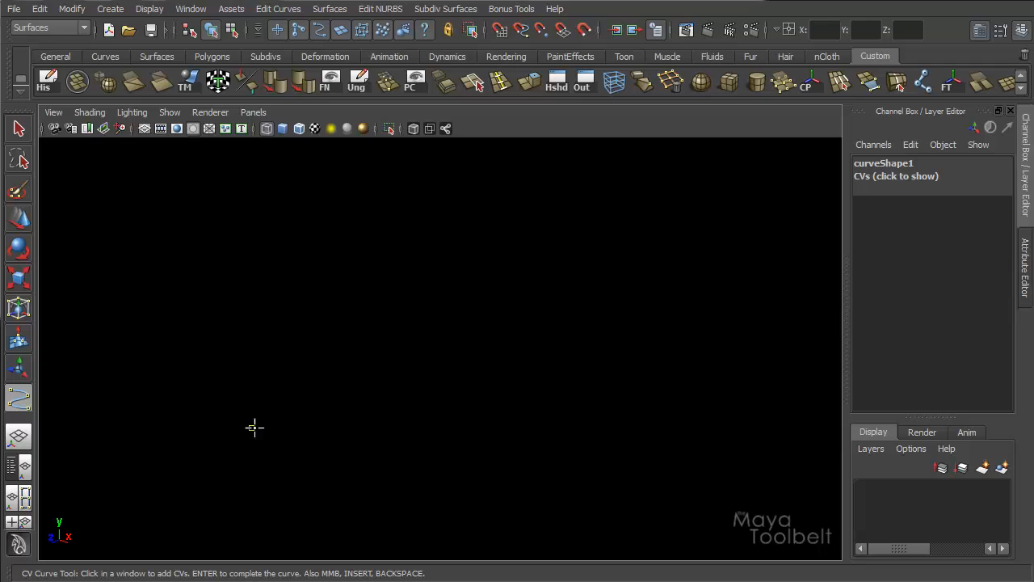
mouse_move(253, 428)
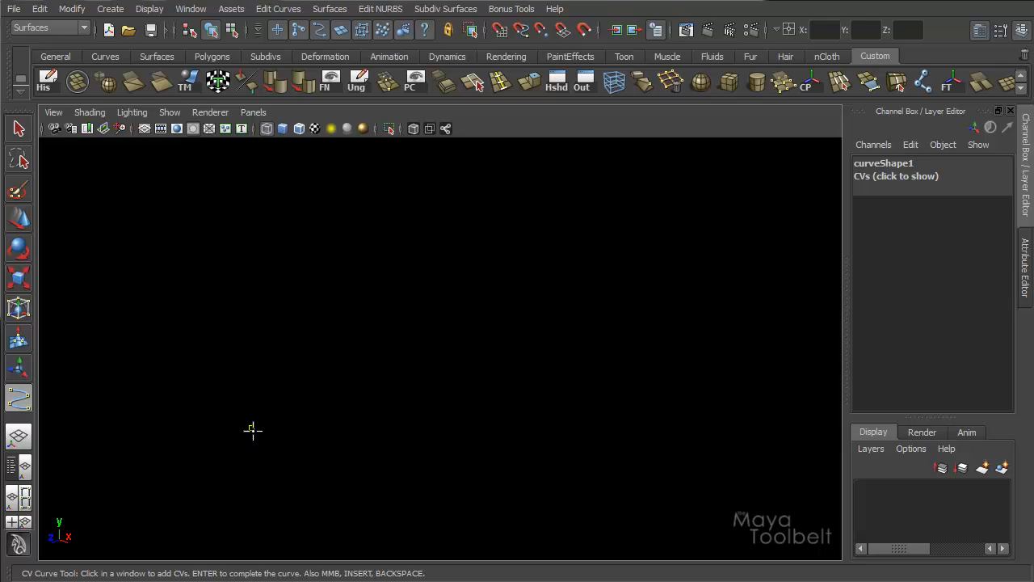
mouse_move(251, 427)
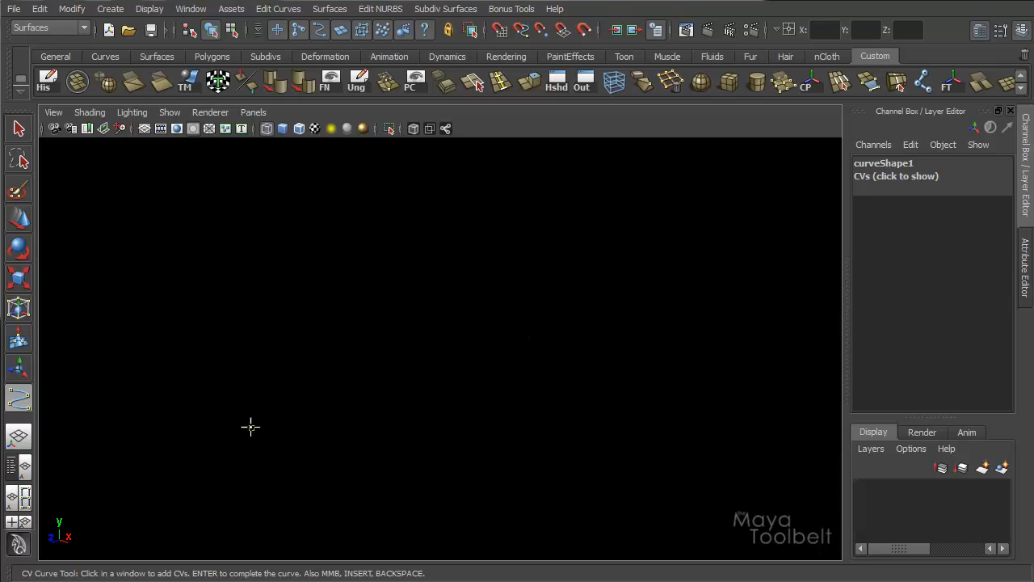
- Place further control vertices up and to the right so the curve curls around
click(413, 344)
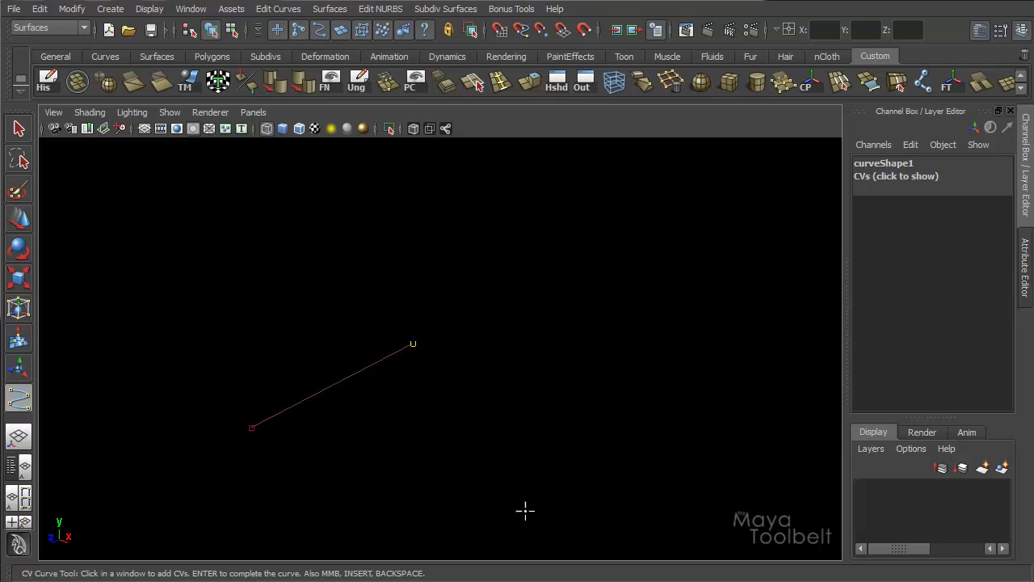
mouse_move(412, 349)
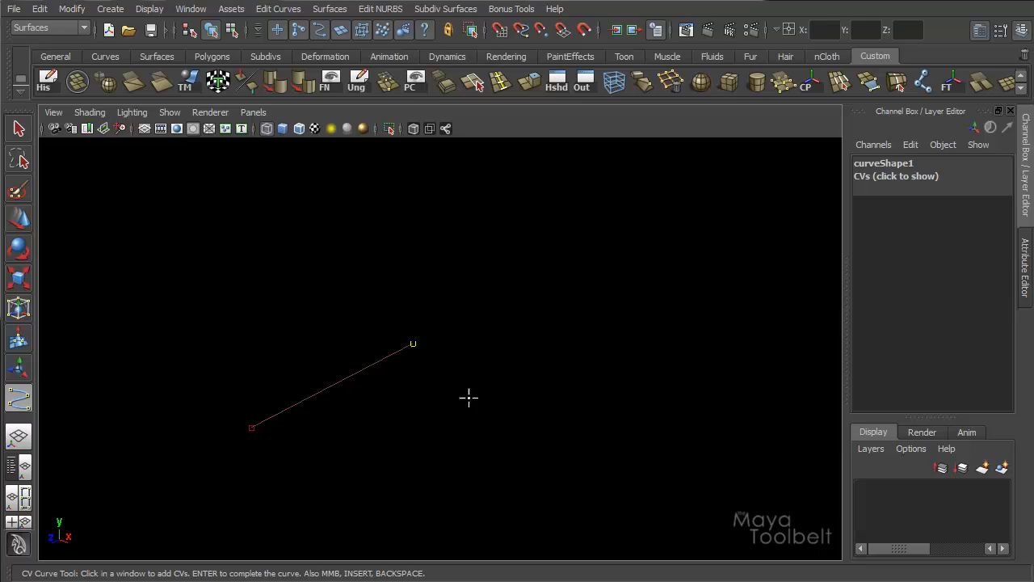
mouse_move(427, 390)
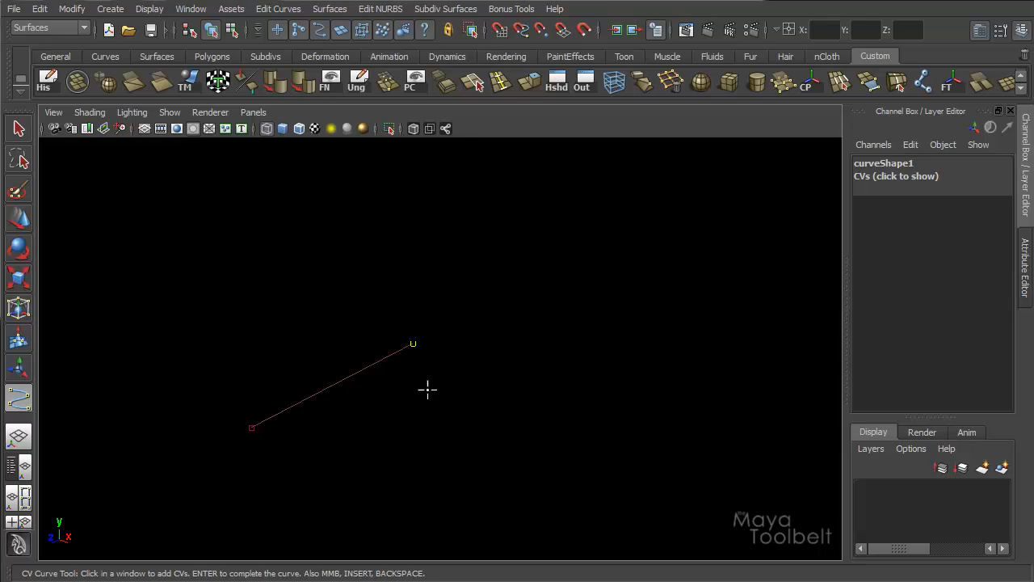
click(568, 300)
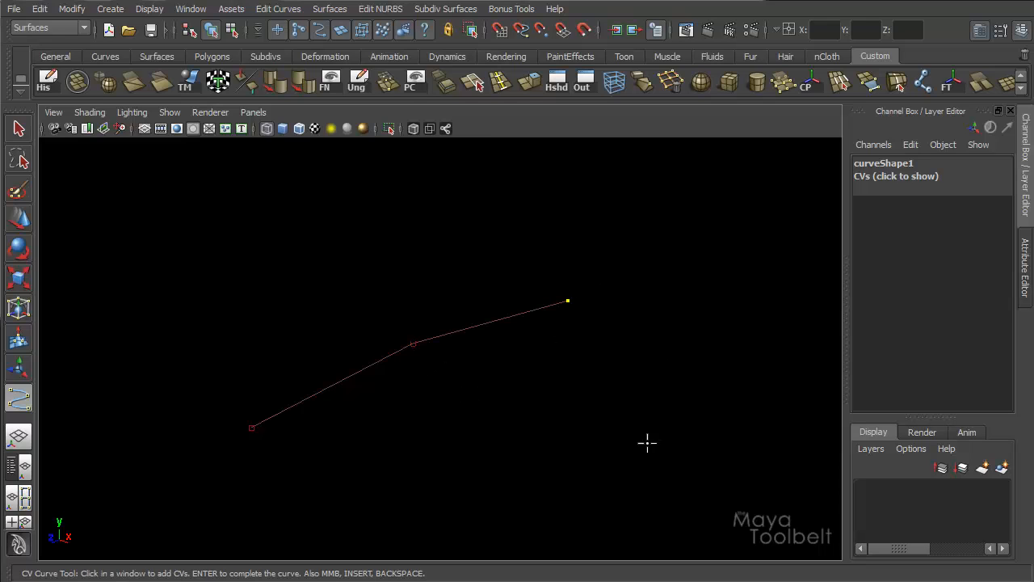
mouse_move(465, 339)
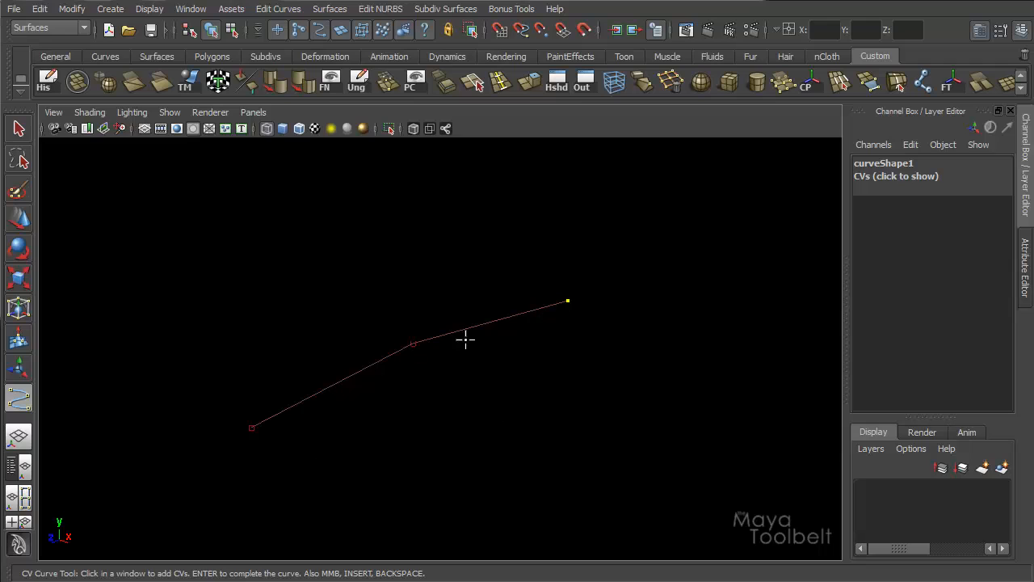
mouse_move(253, 427)
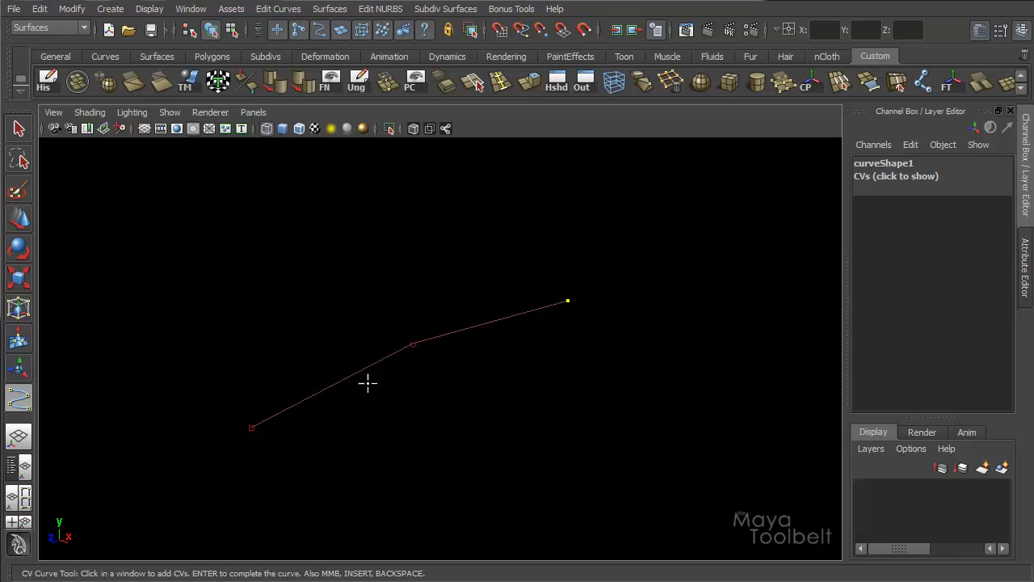
mouse_move(445, 335)
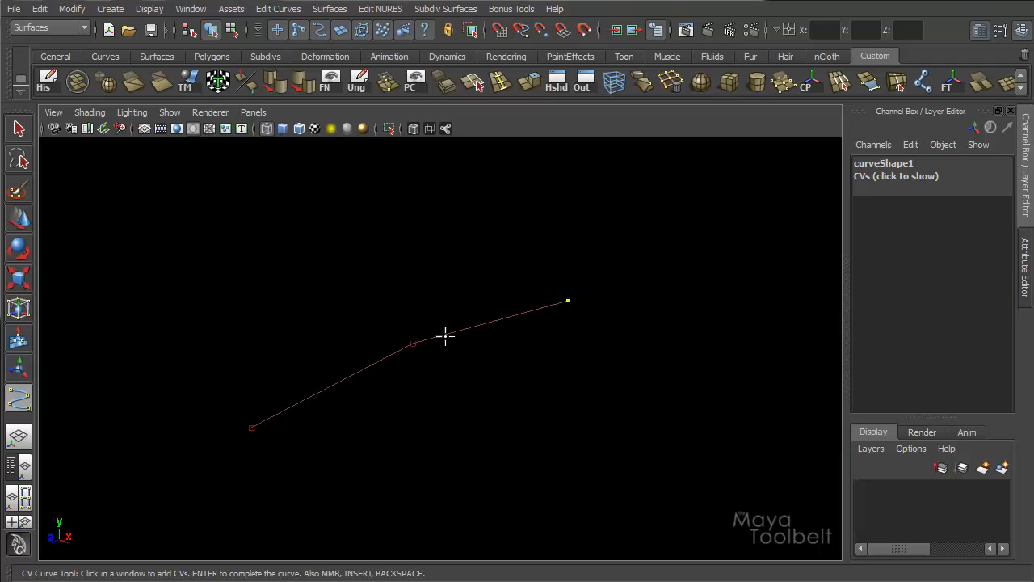
mouse_move(296, 385)
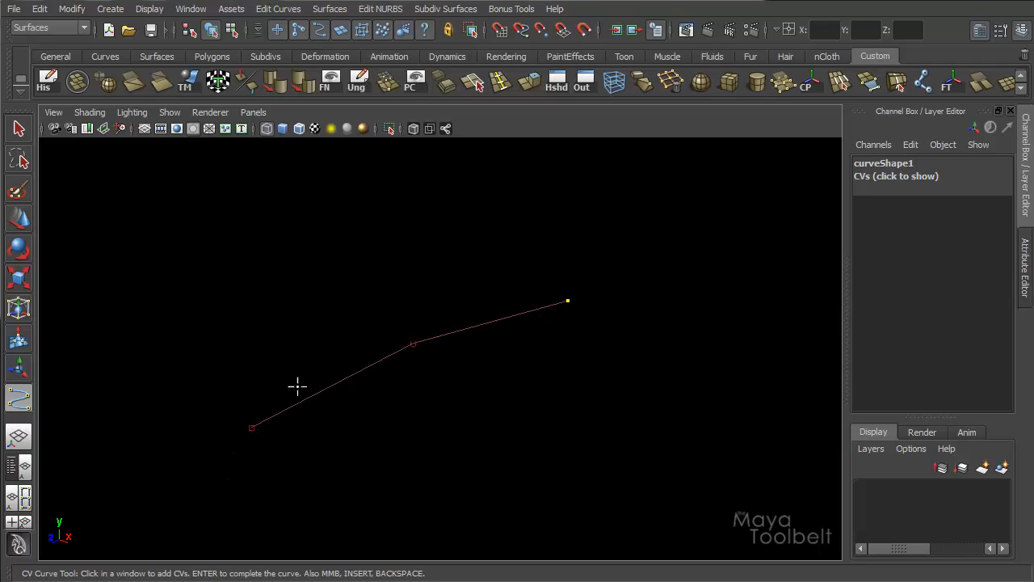
mouse_move(297, 418)
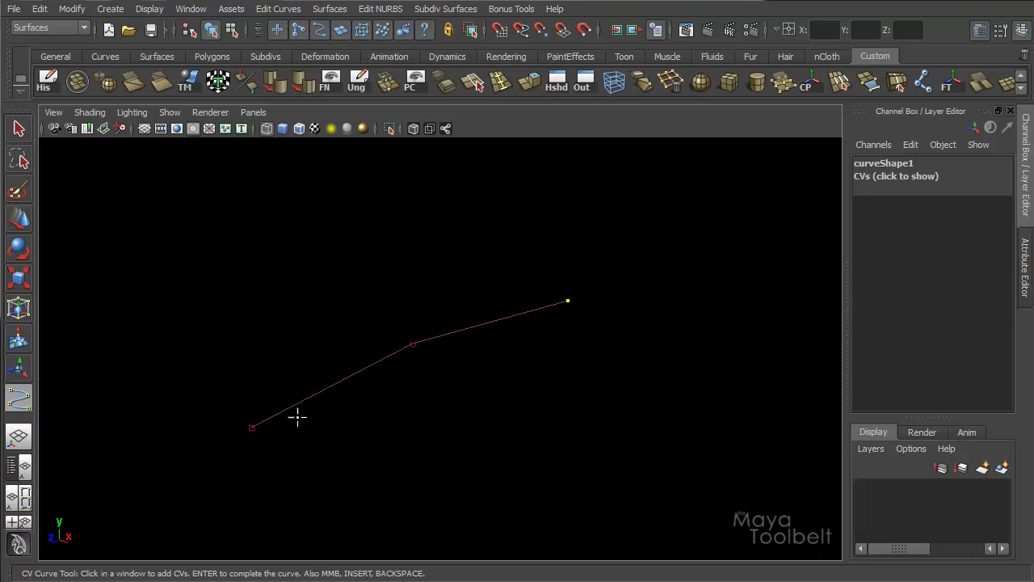
mouse_move(635, 342)
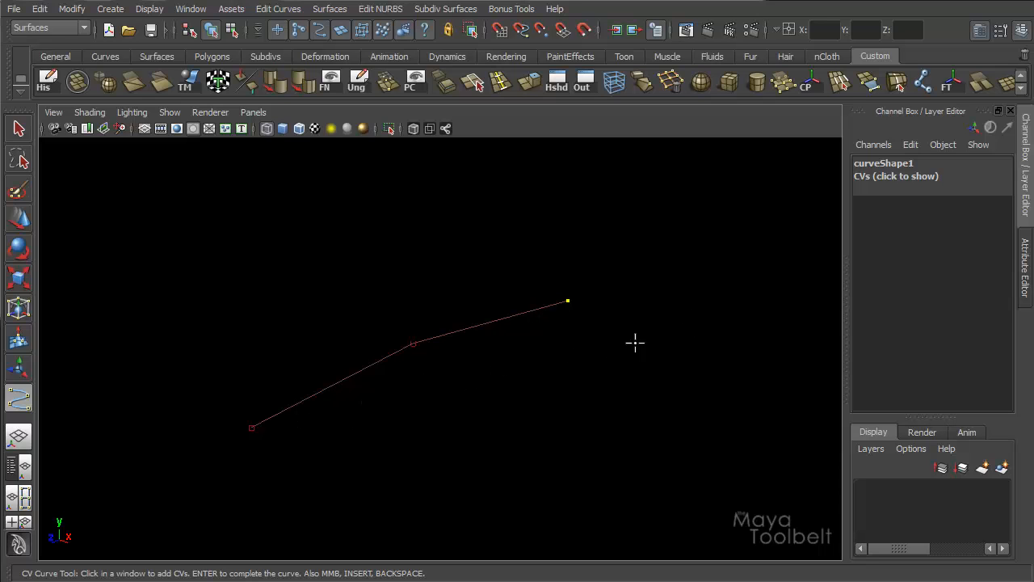
click(725, 308)
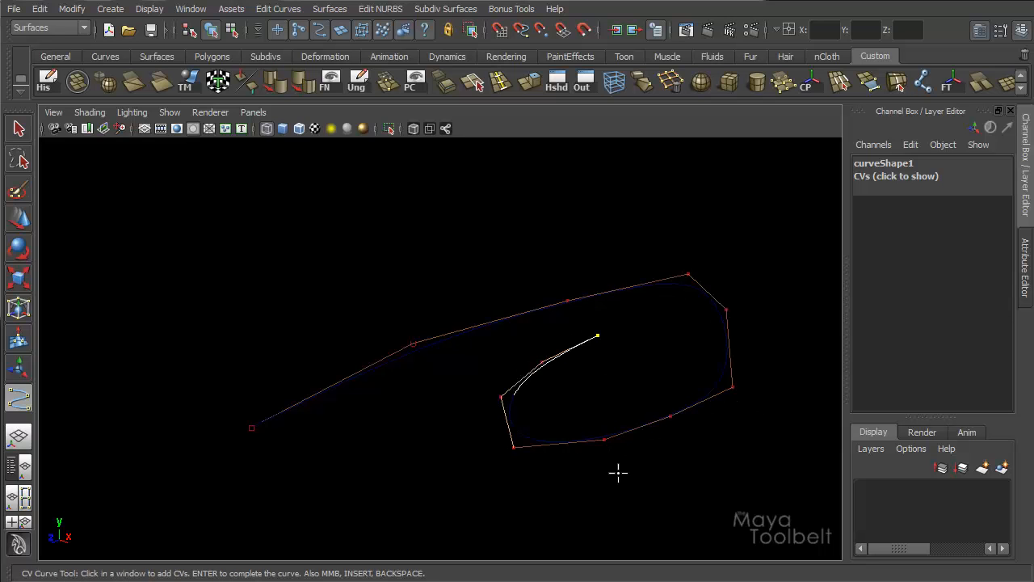
mouse_move(670, 432)
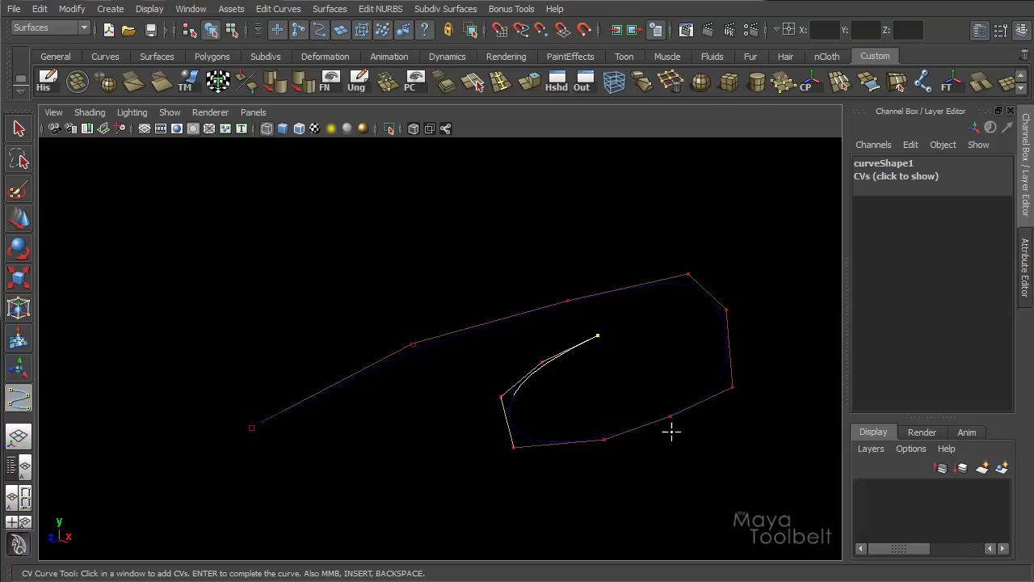
mouse_move(549, 401)
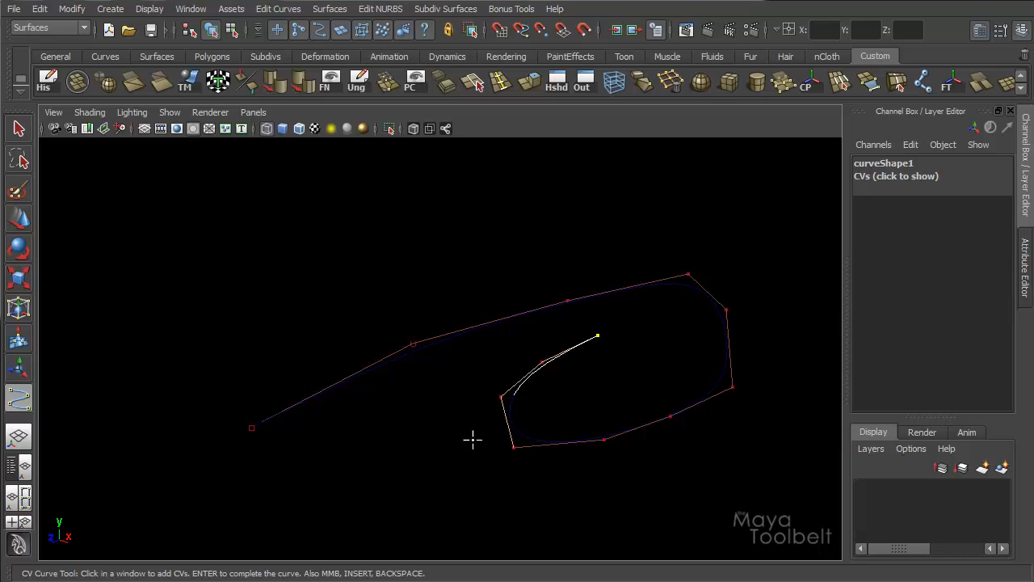
mouse_move(557, 398)
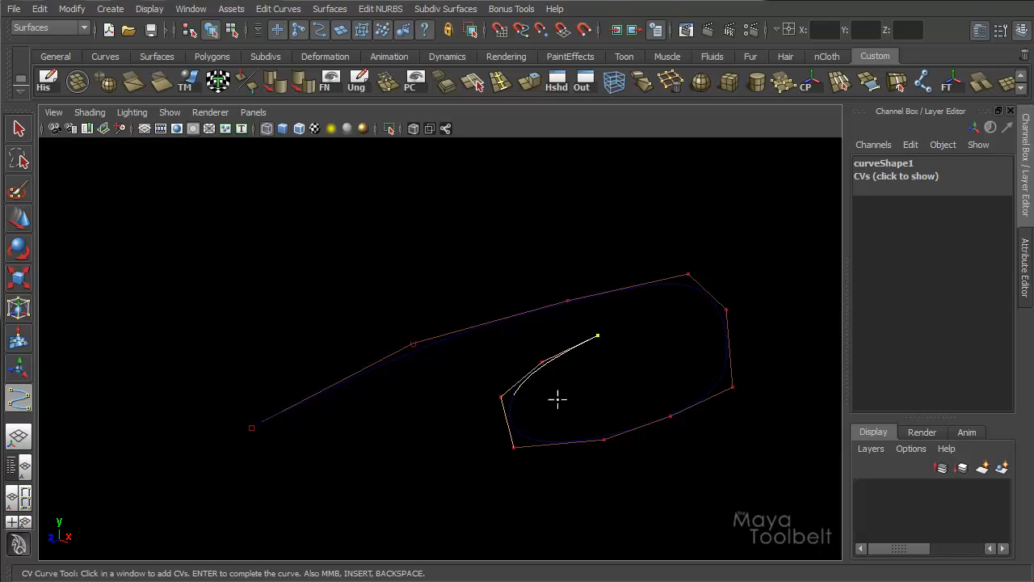
key(Return)
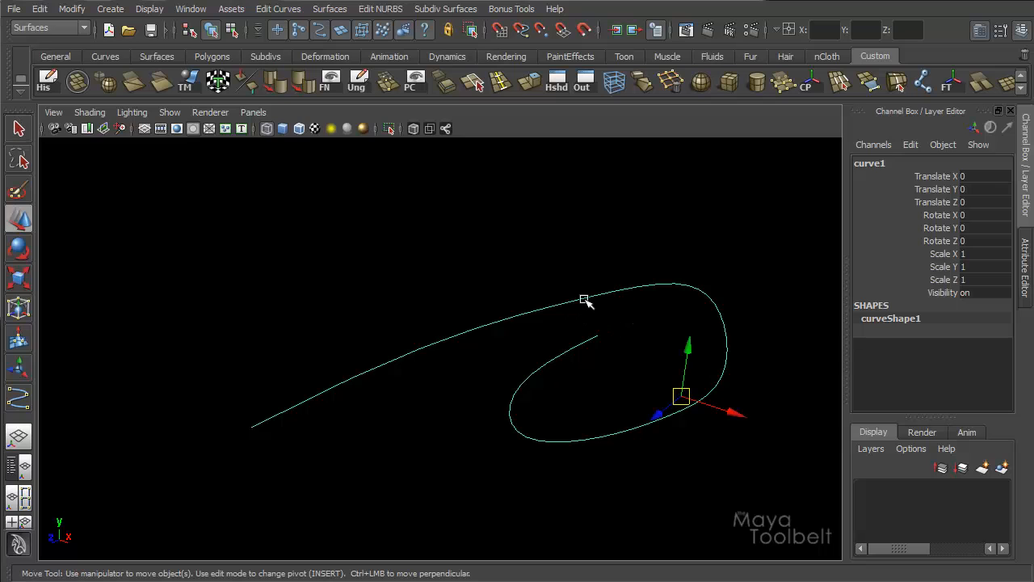
right_click(584, 303)
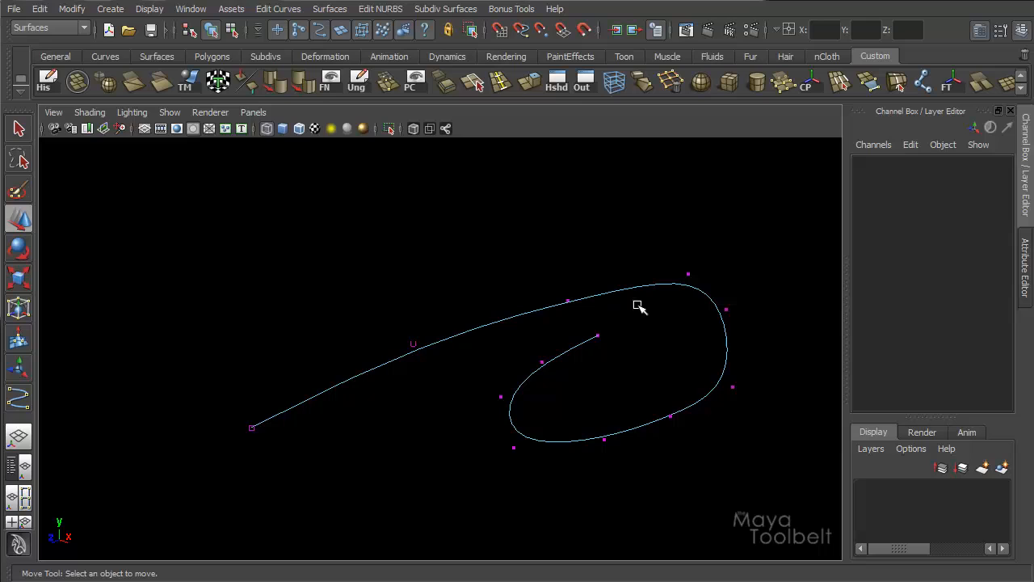
mouse_move(685, 503)
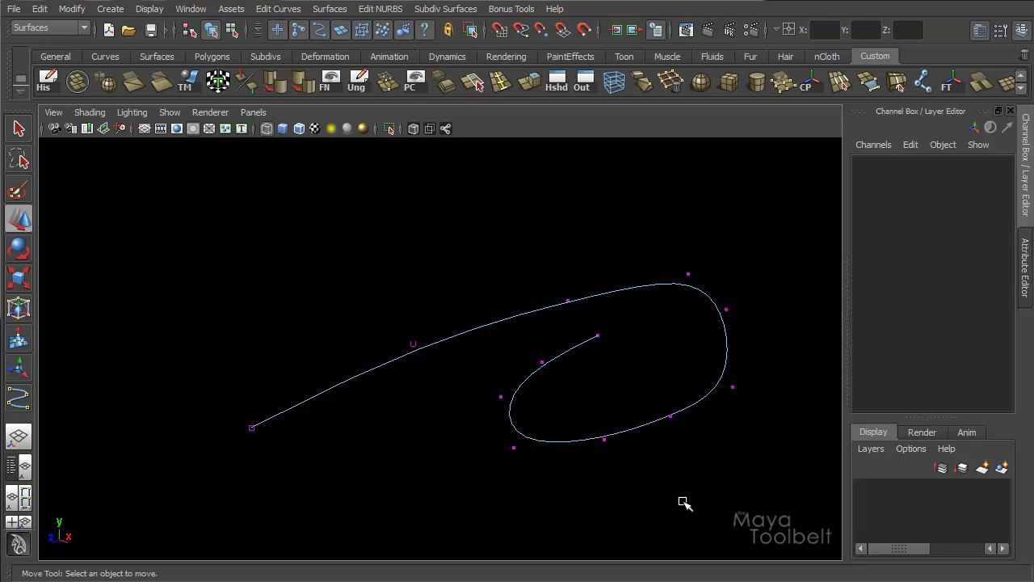
mouse_move(312, 419)
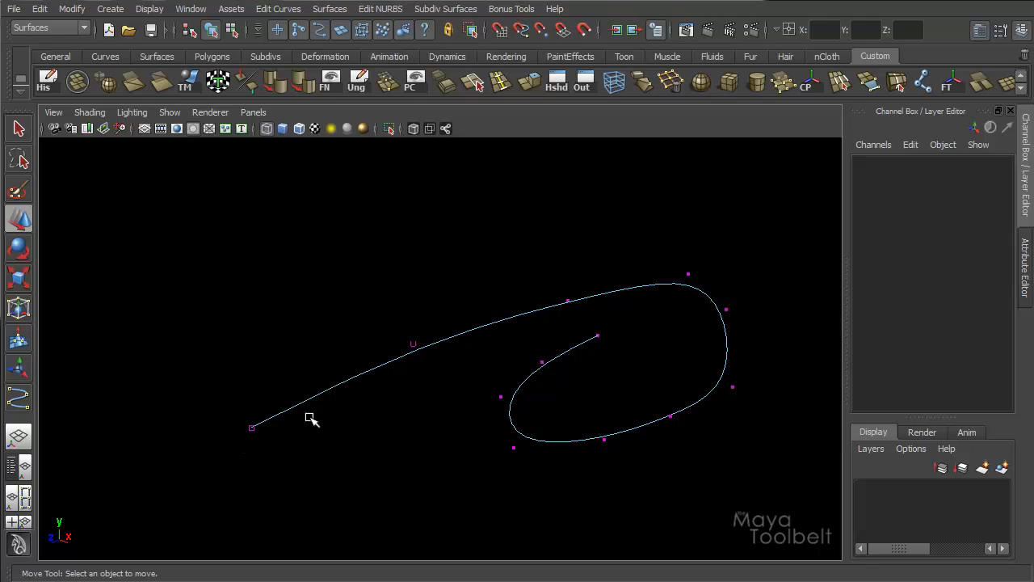
mouse_move(345, 404)
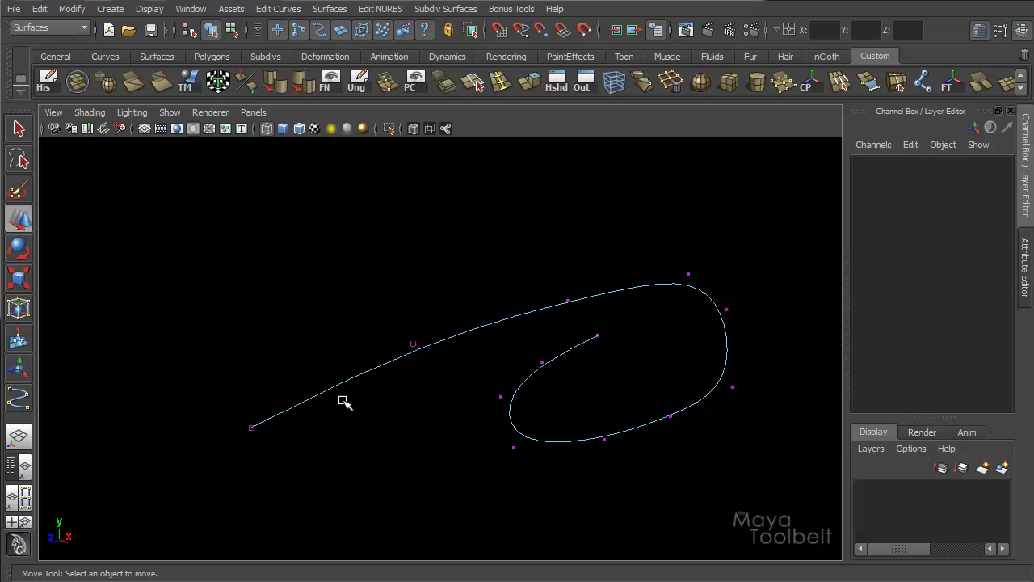
mouse_move(564, 329)
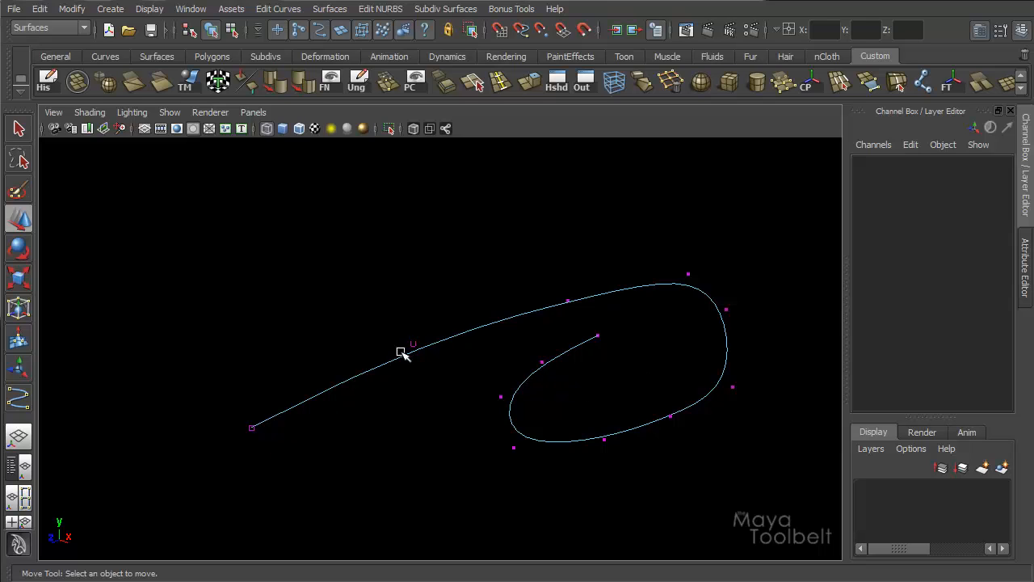
mouse_move(465, 368)
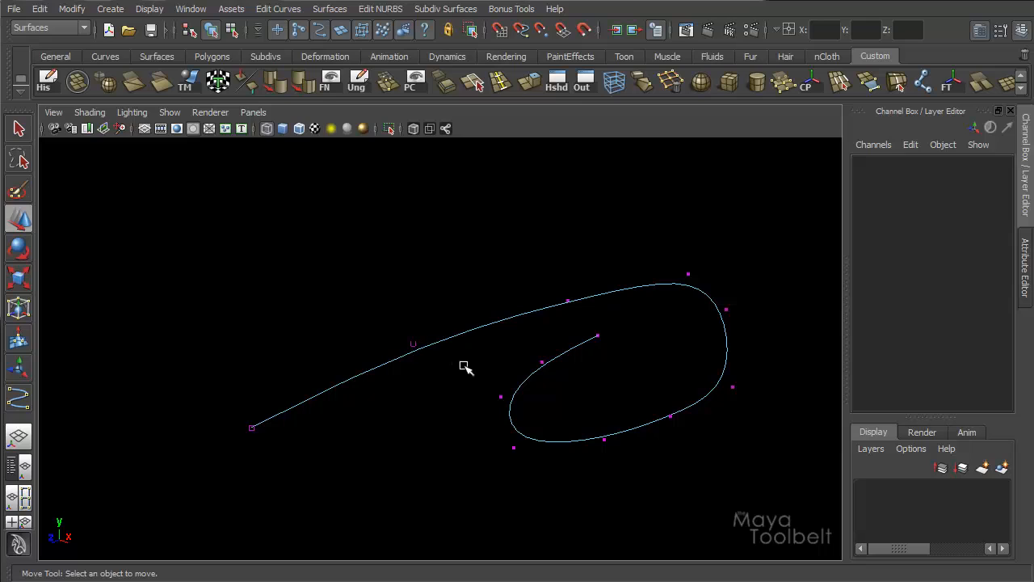
mouse_move(632, 295)
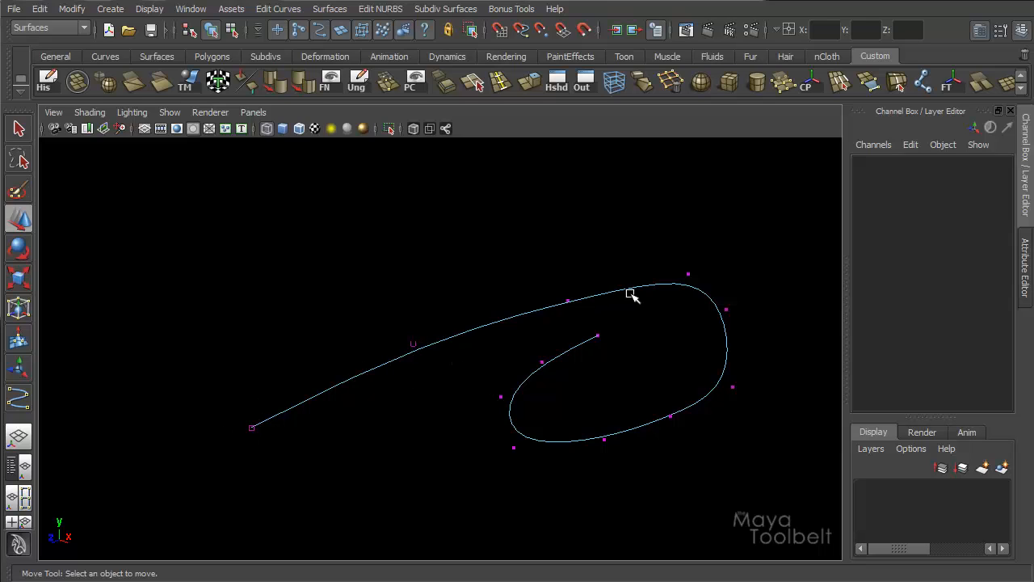
mouse_move(373, 386)
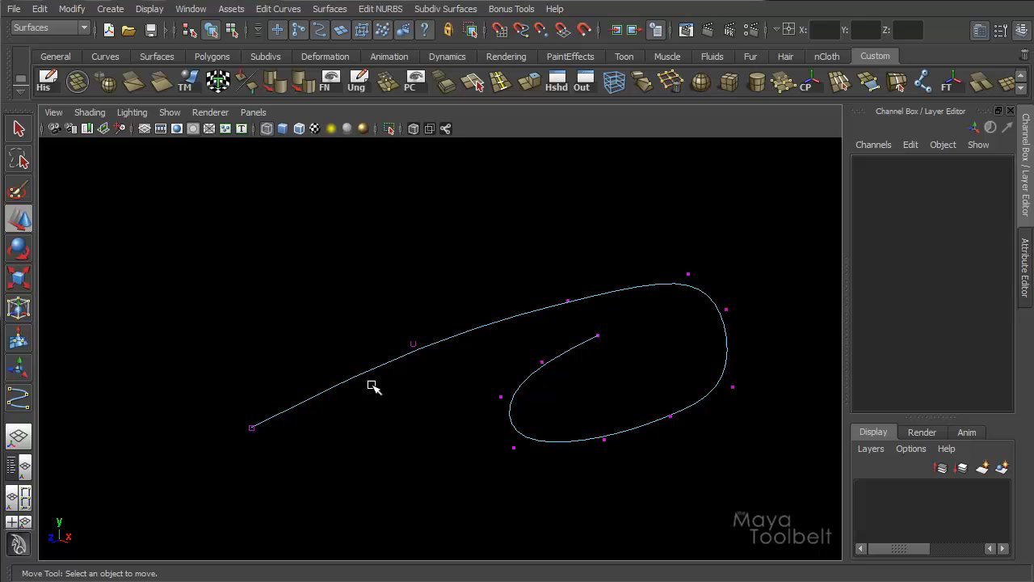
mouse_move(407, 410)
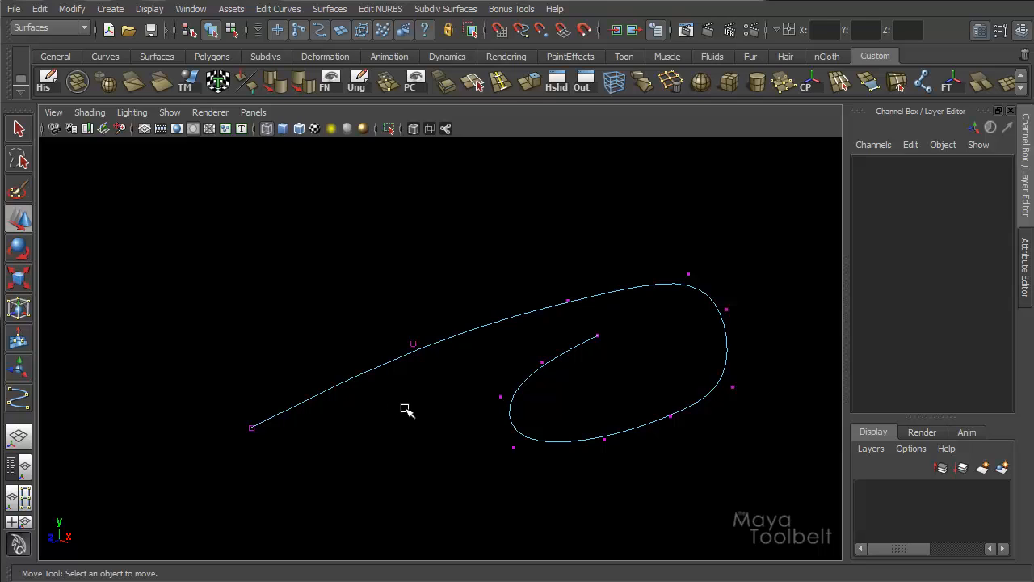
mouse_move(426, 402)
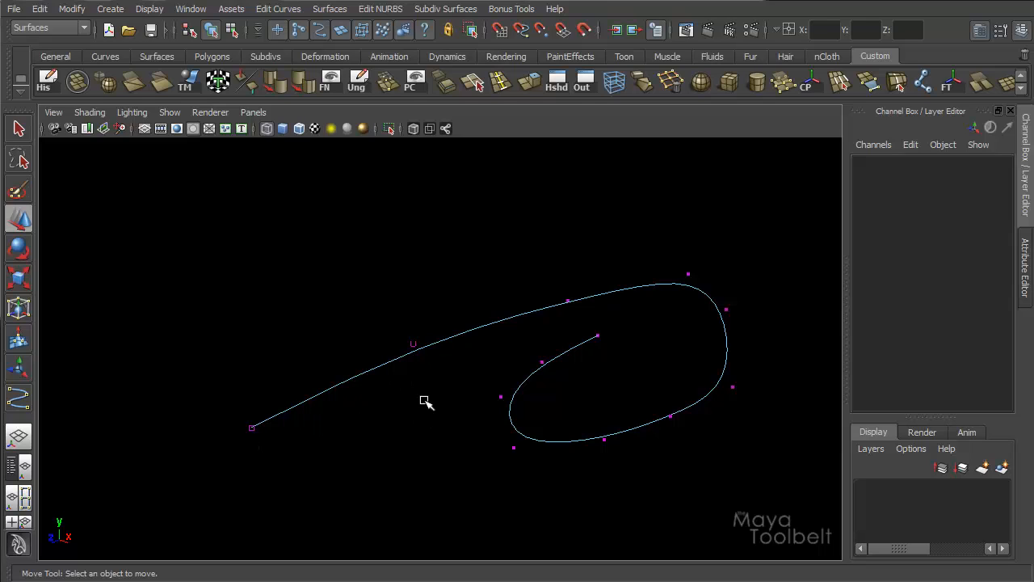
mouse_move(436, 307)
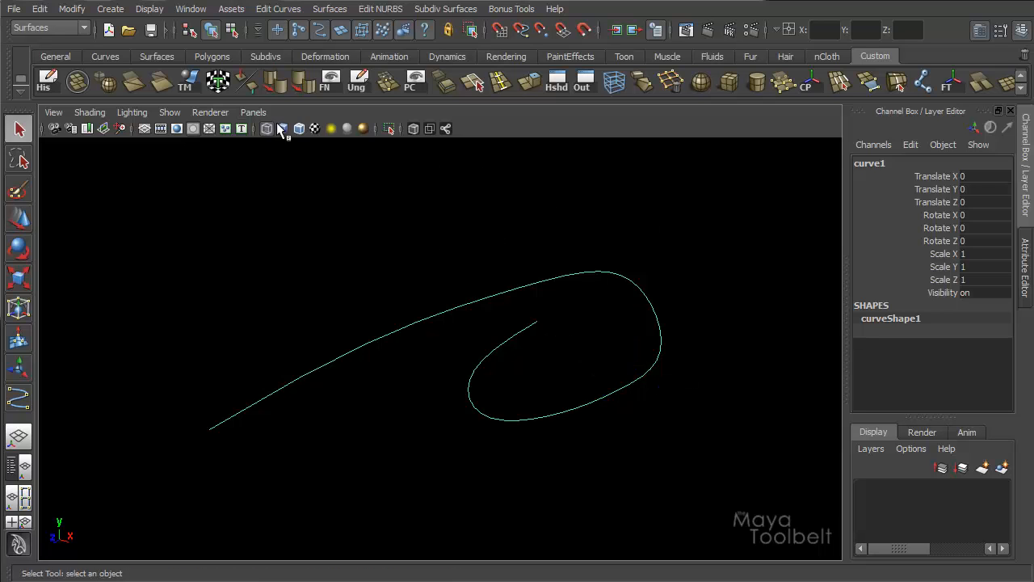
- Bring up the Reverse Curve Options window for curve1 from Edit Curves
click(278, 9)
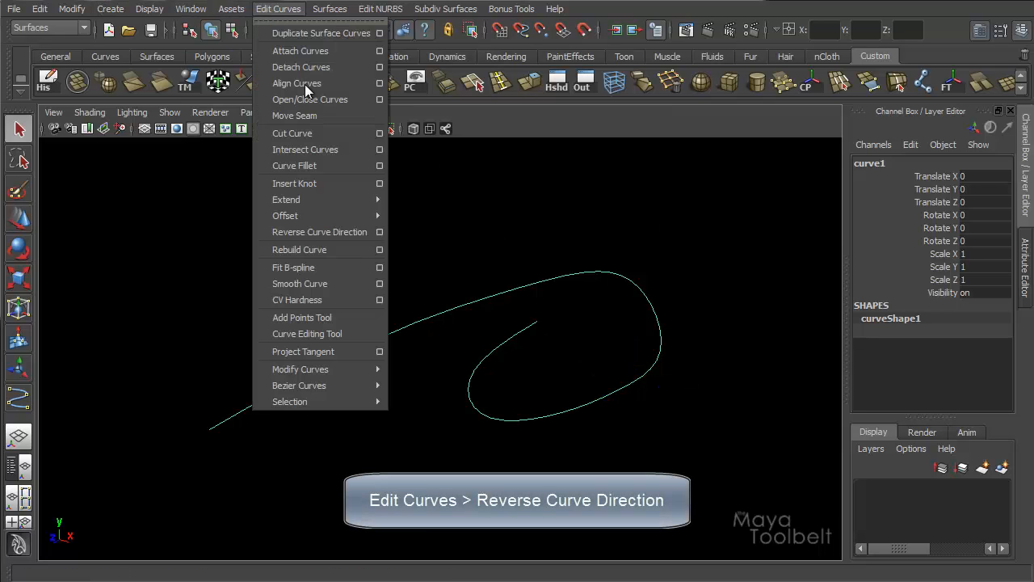
mouse_move(320, 232)
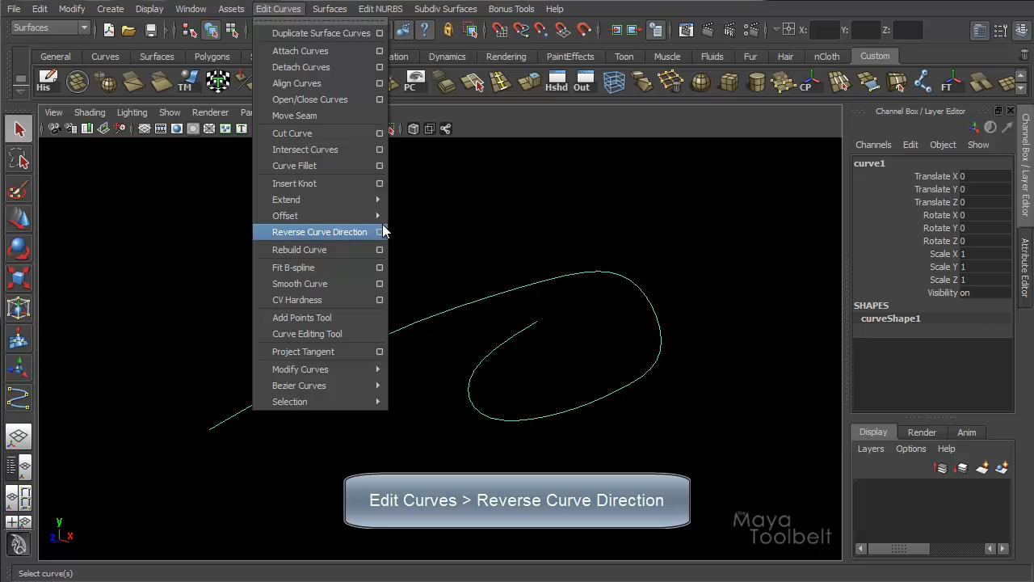
click(380, 231)
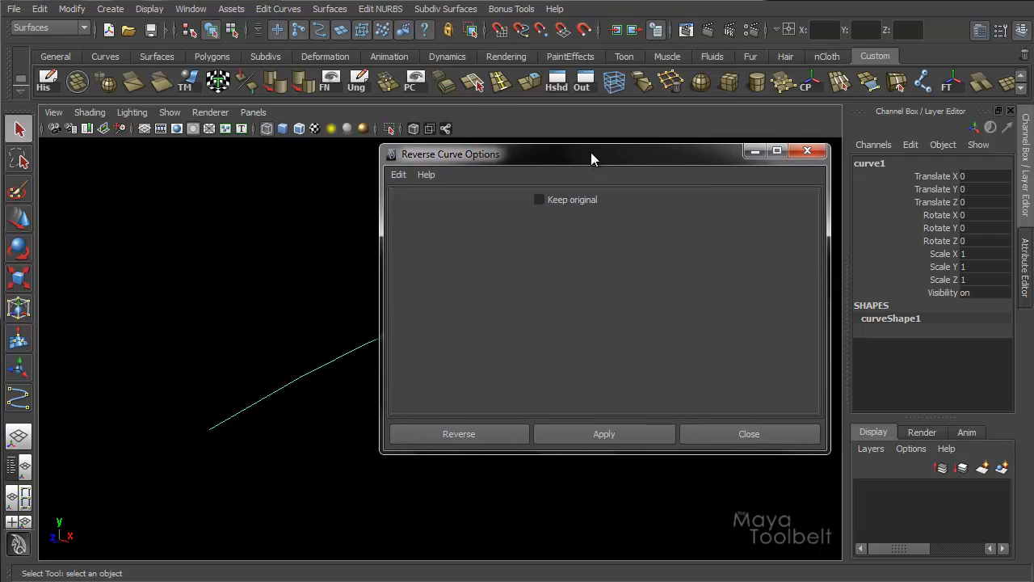
mouse_move(605, 278)
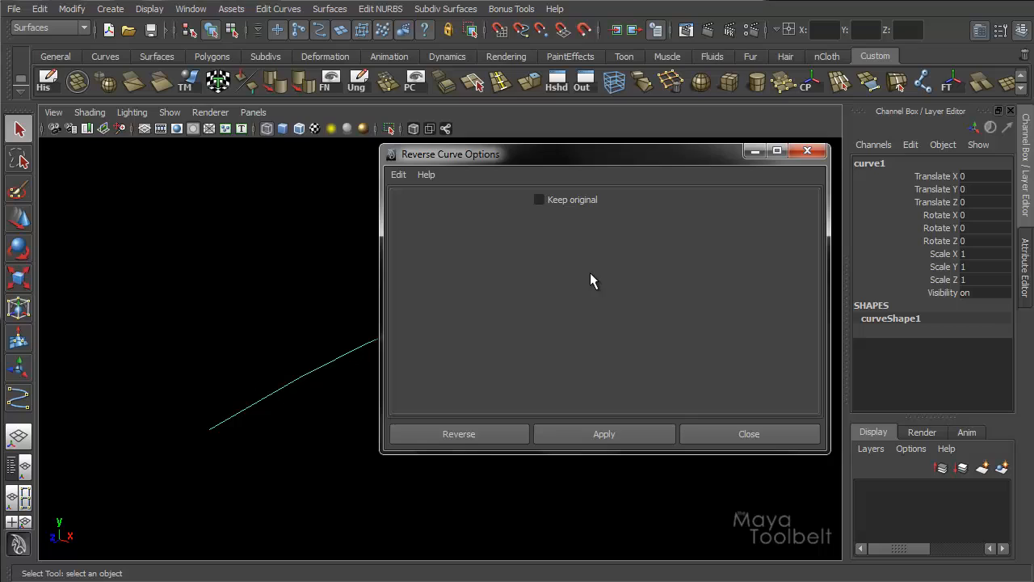
mouse_move(584, 286)
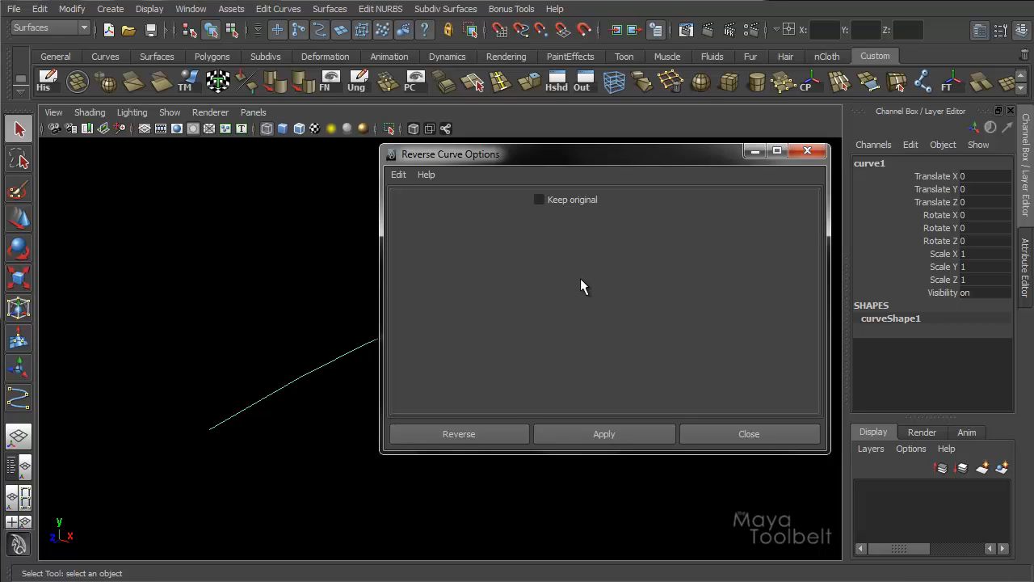
mouse_move(586, 287)
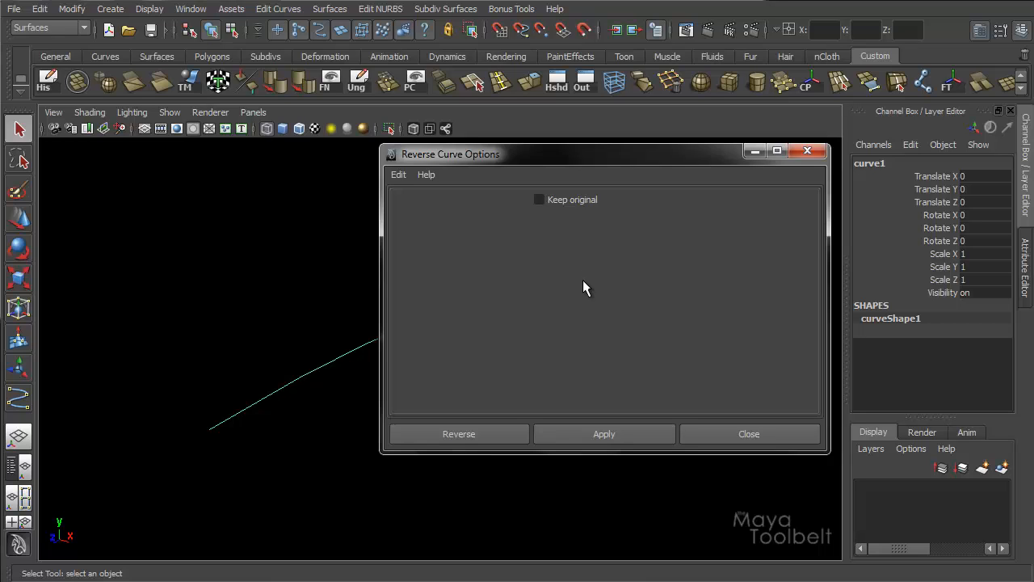
mouse_move(574, 316)
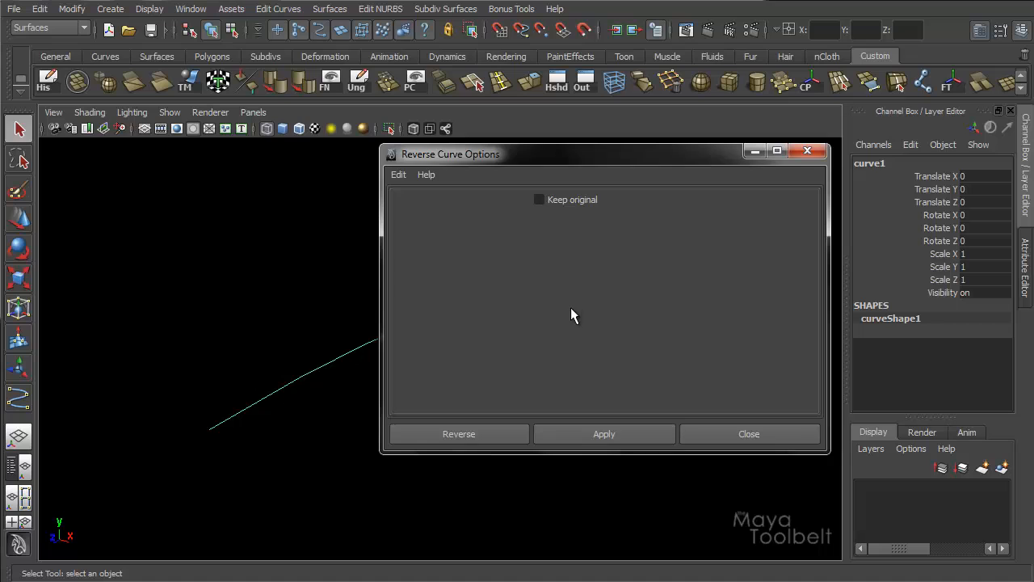
mouse_move(500, 426)
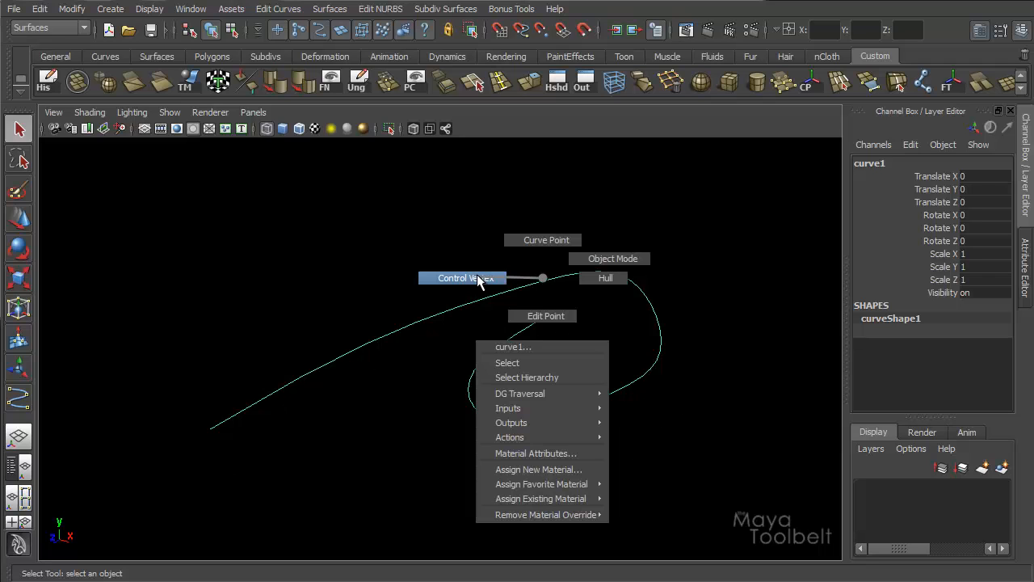
- Reverse curve1 and display its control vertices to check the new start point
click(462, 278)
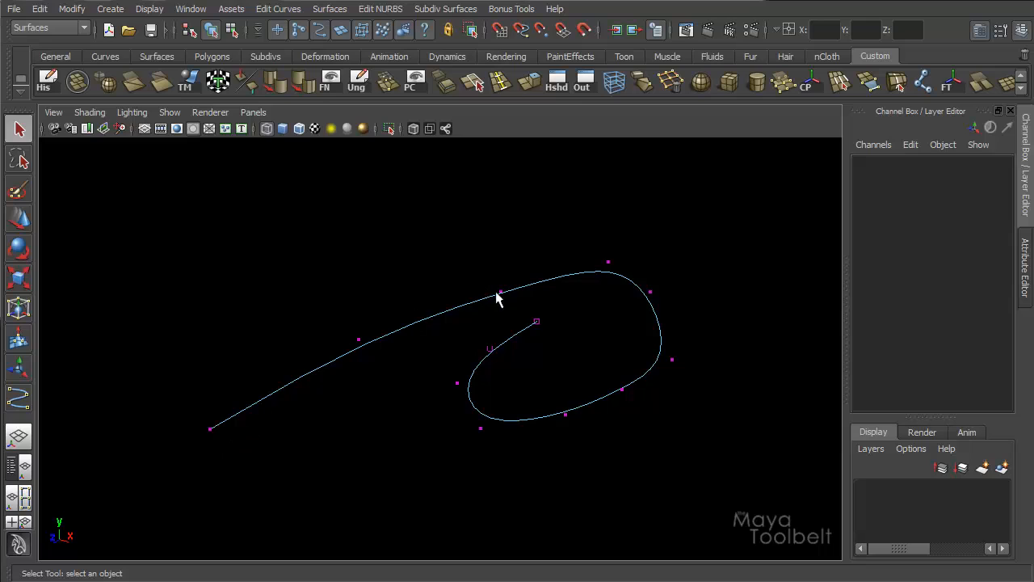
mouse_move(495, 351)
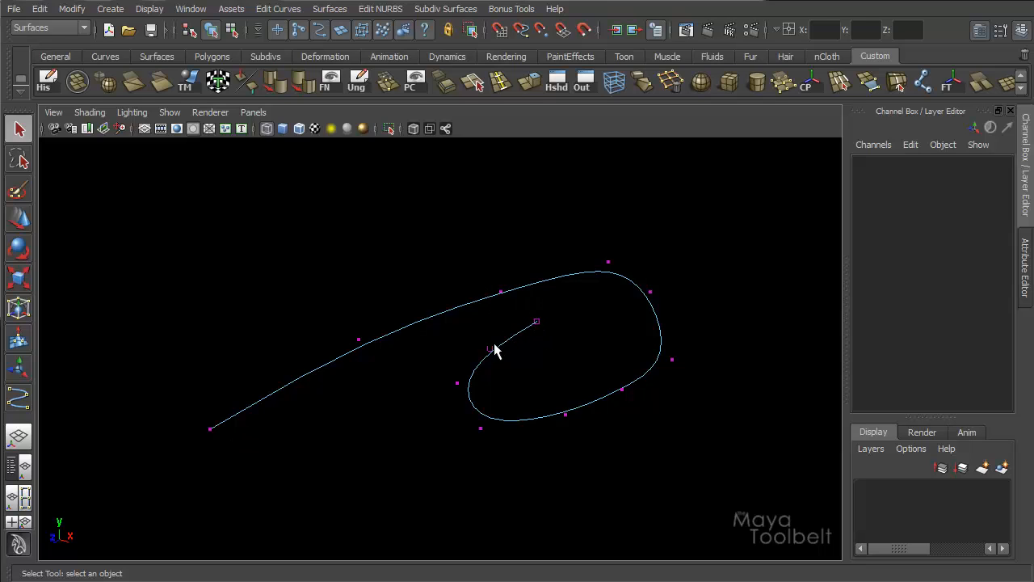
mouse_move(488, 355)
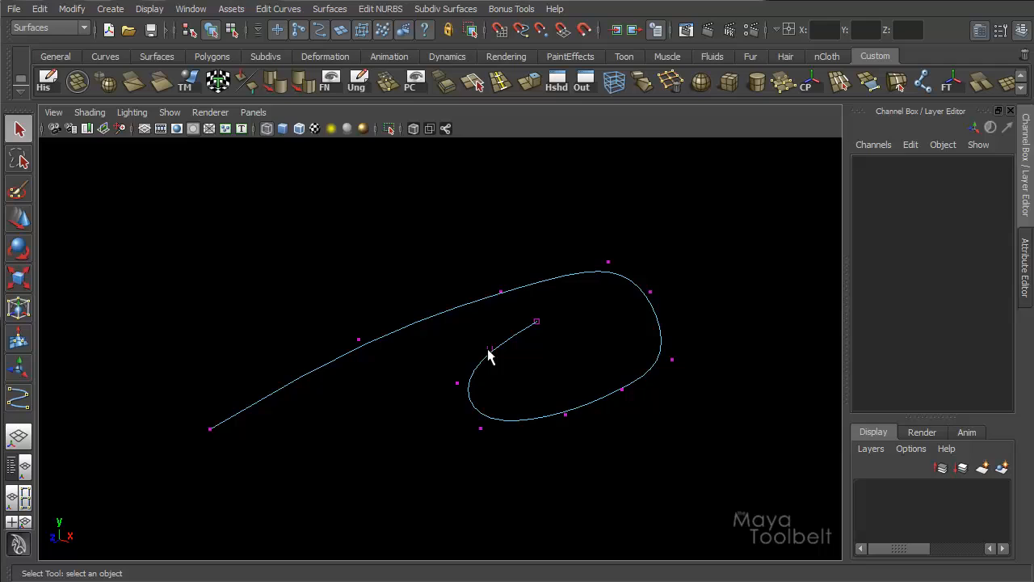
mouse_move(501, 346)
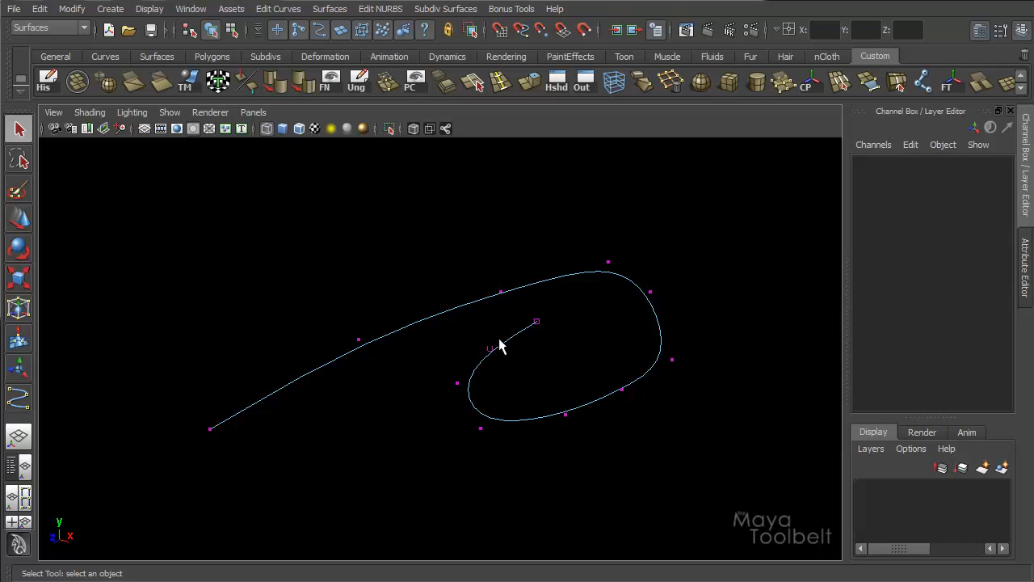
mouse_move(602, 276)
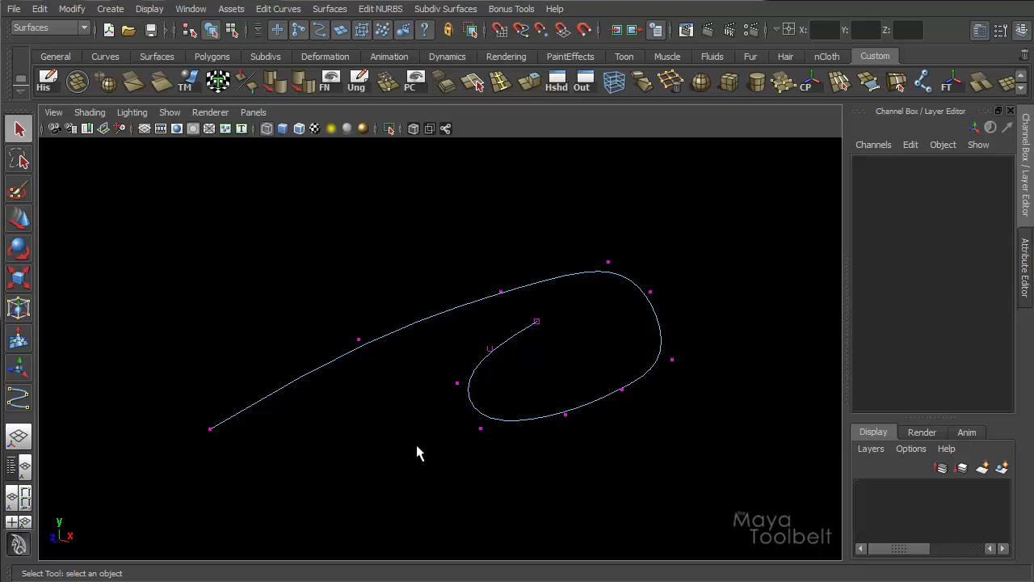
mouse_move(314, 480)
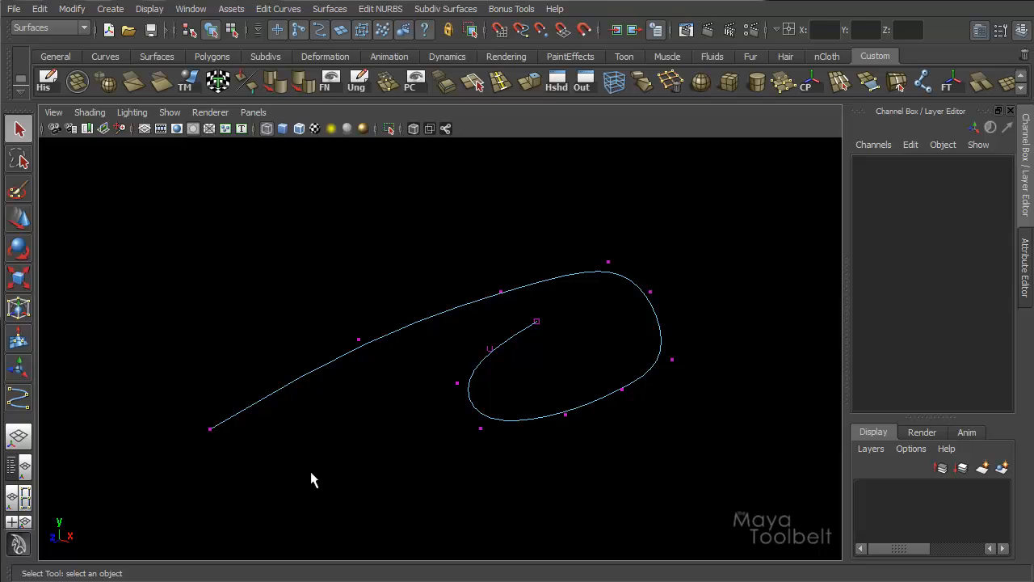
mouse_move(417, 440)
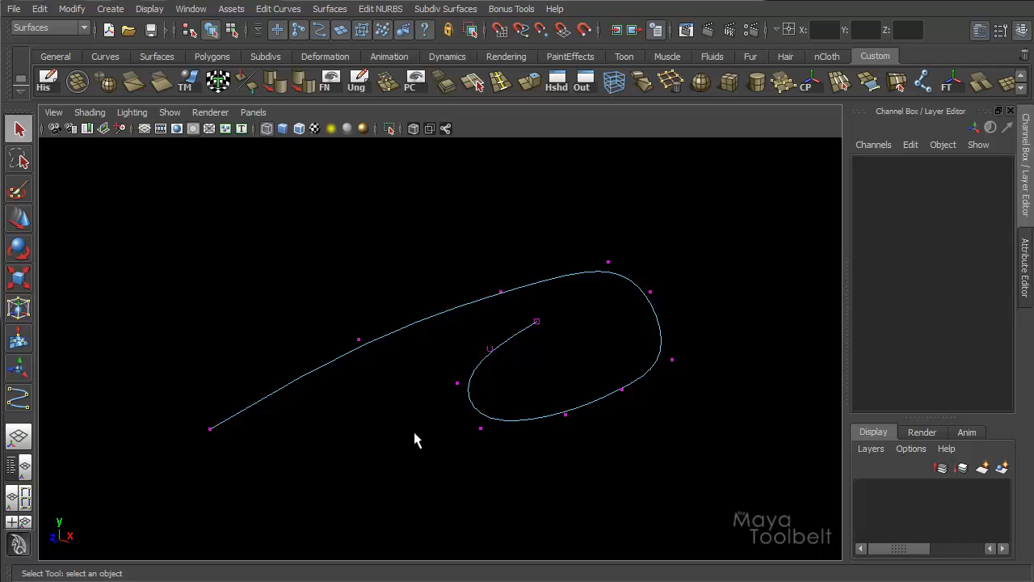
click(211, 30)
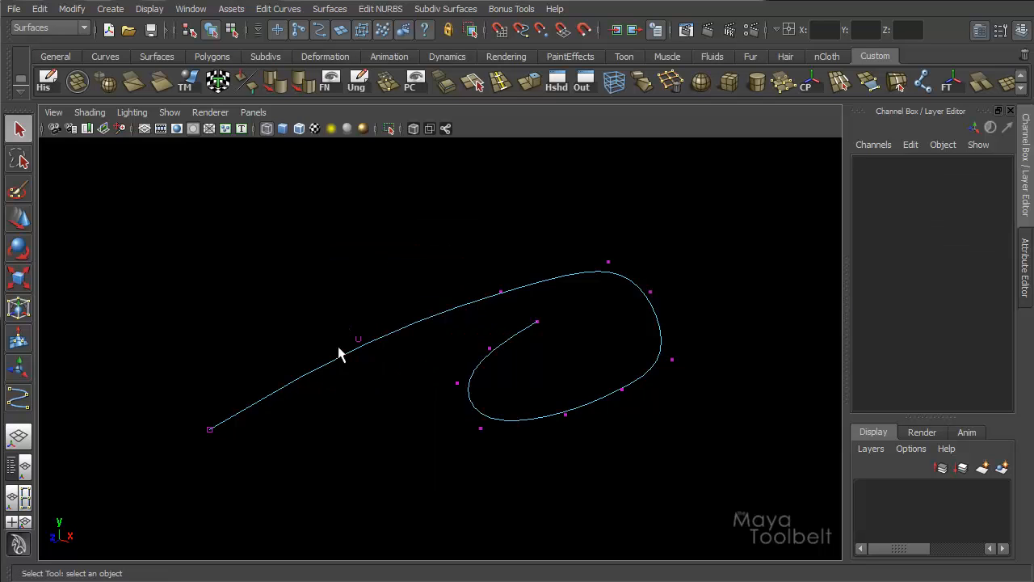
- Select curve1 as a whole object, hiding its control vertices
click(557, 309)
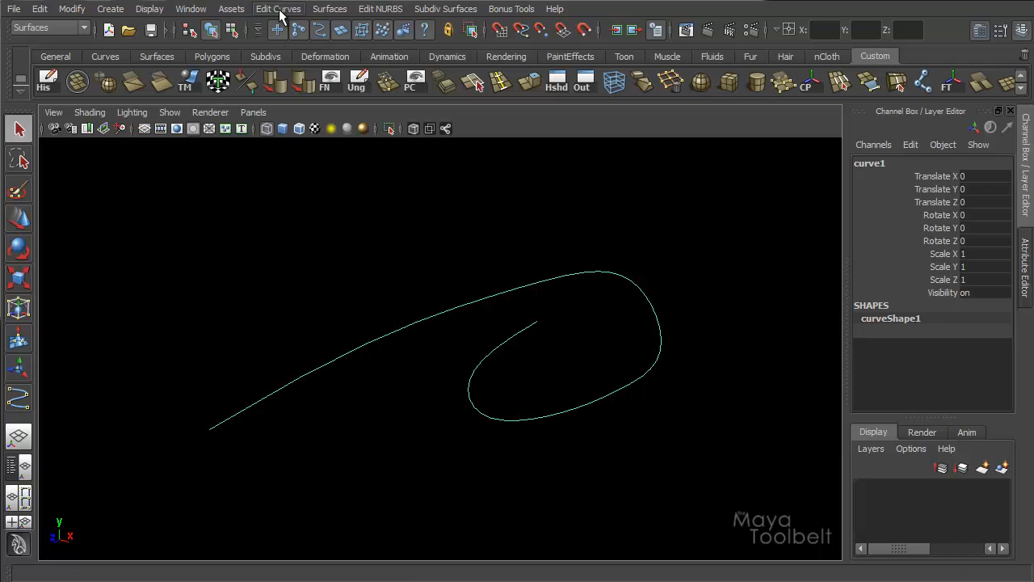
- Reverse curve1 with Keep original ticked, producing the duplicate reverseCurve1
click(278, 9)
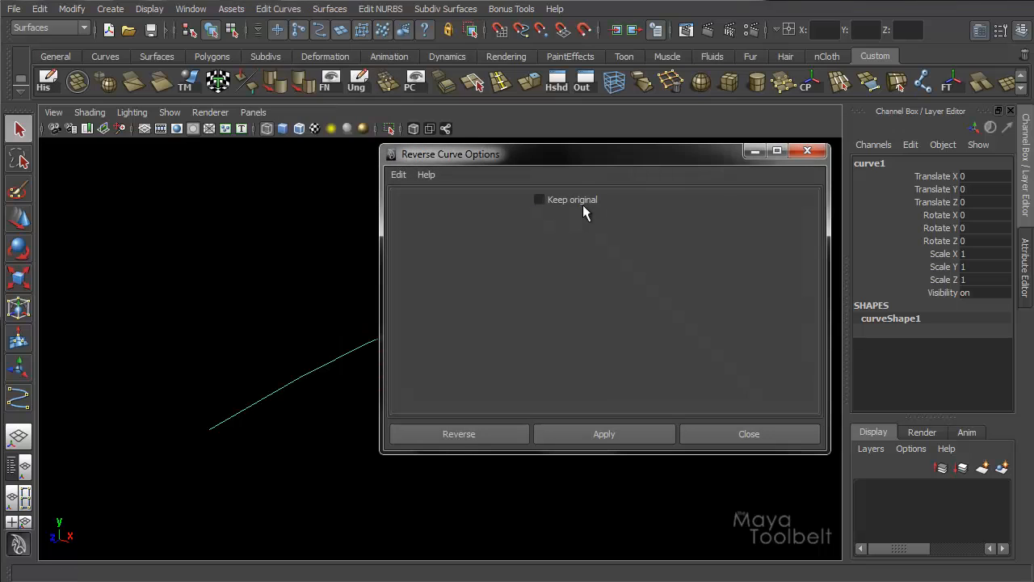
click(539, 199)
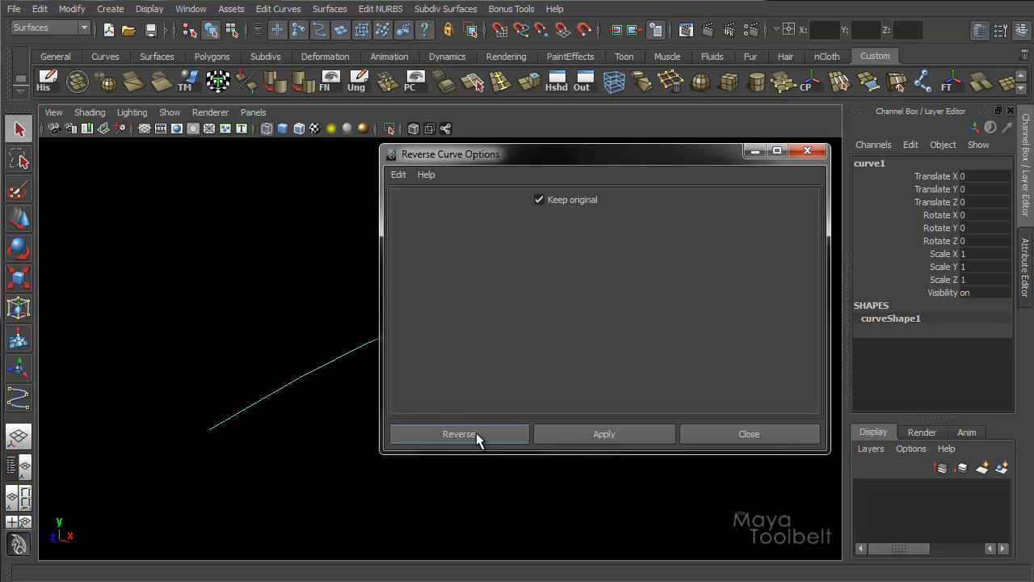
click(459, 434)
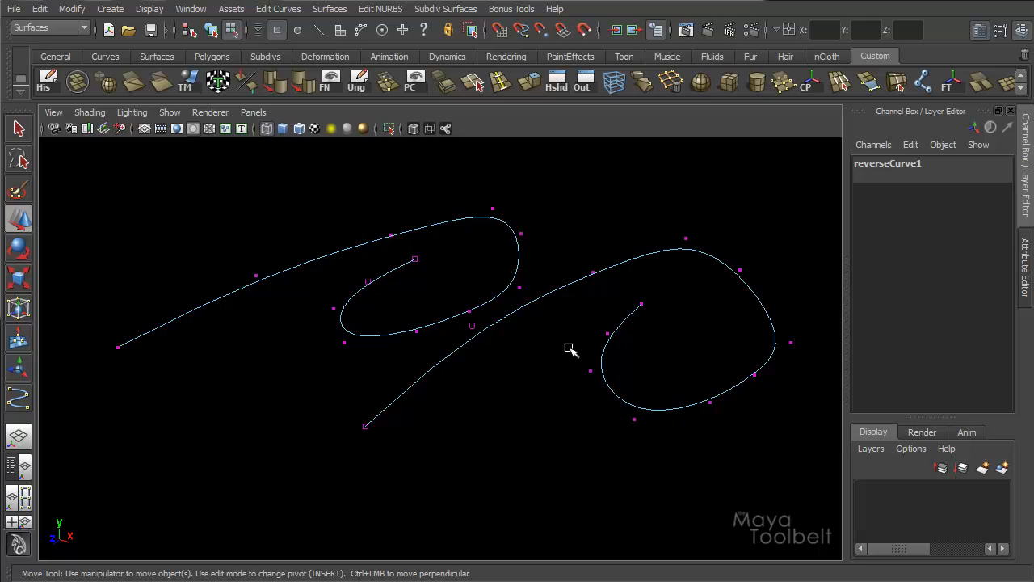
mouse_move(366, 428)
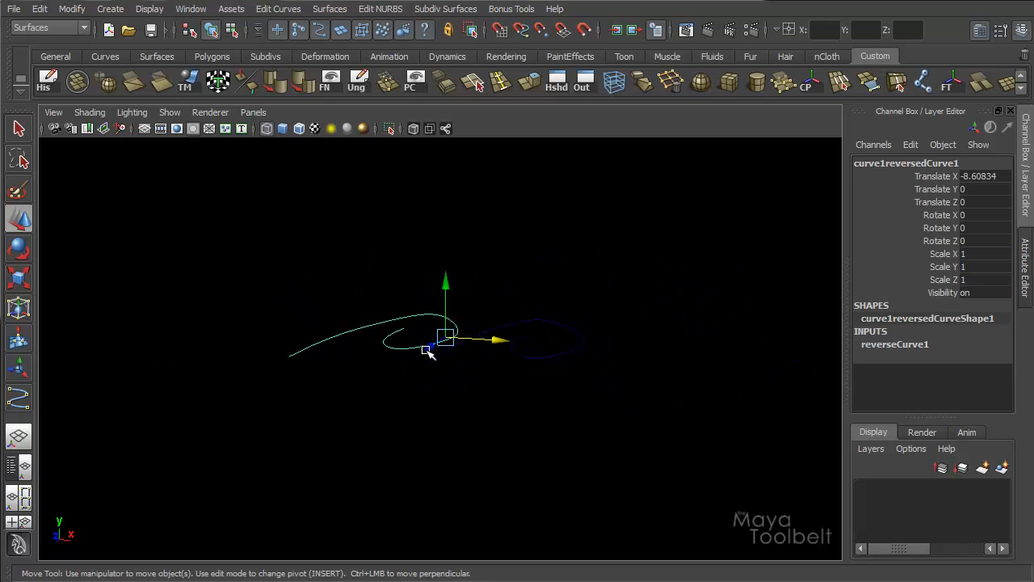
- Drag reverseCurve1 up and to the right, away from curve1
drag(445, 340, 564, 235)
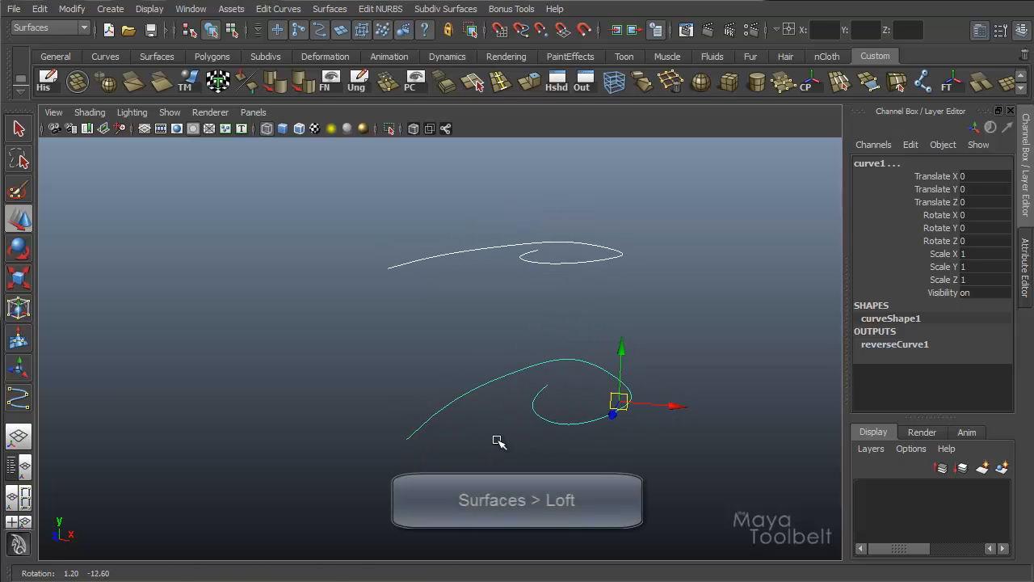
- Reset Loft Options, untick Auto reverse, keep NURBS output, and create loftedSurface1
click(329, 9)
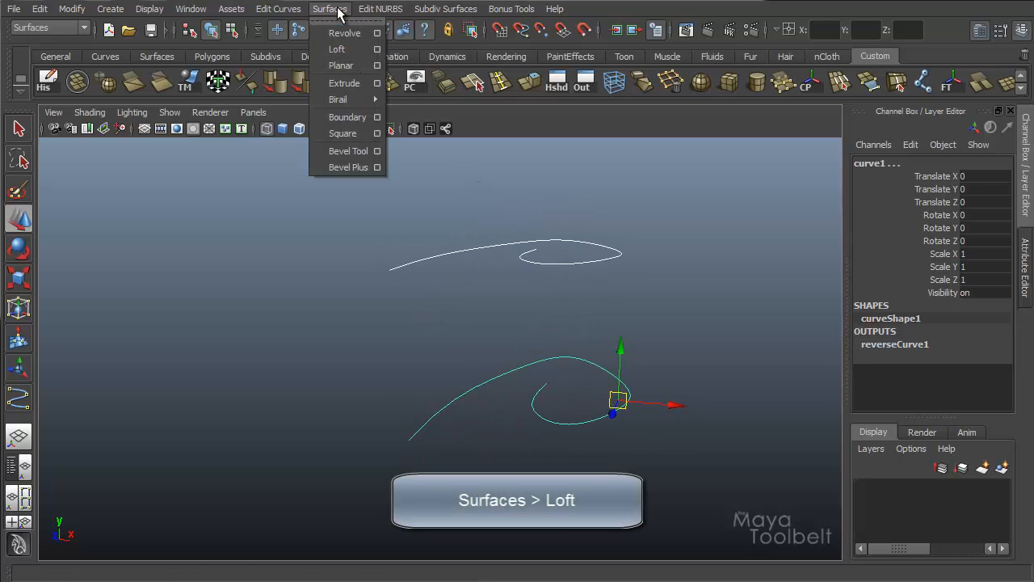
mouse_move(336, 49)
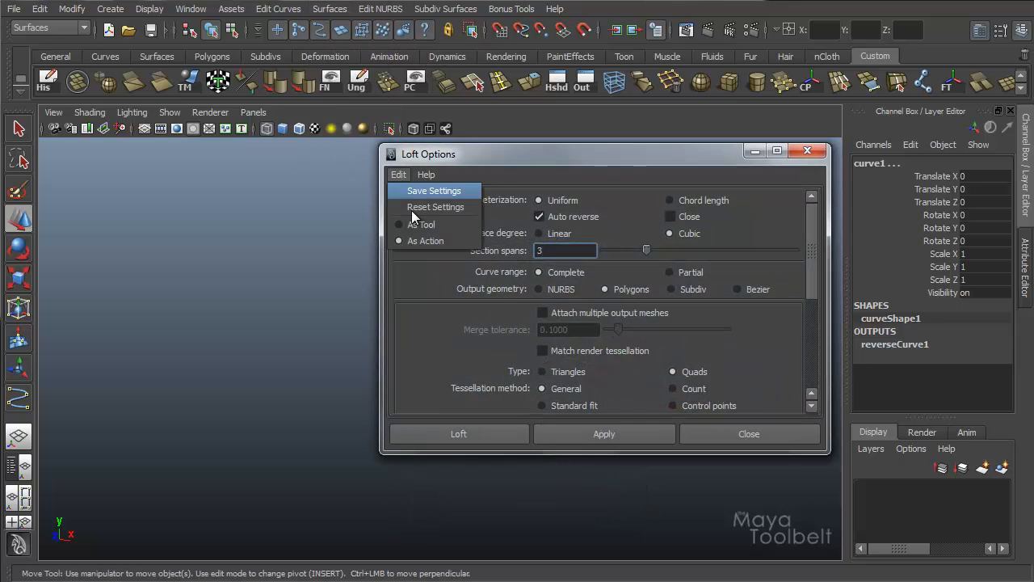
click(435, 207)
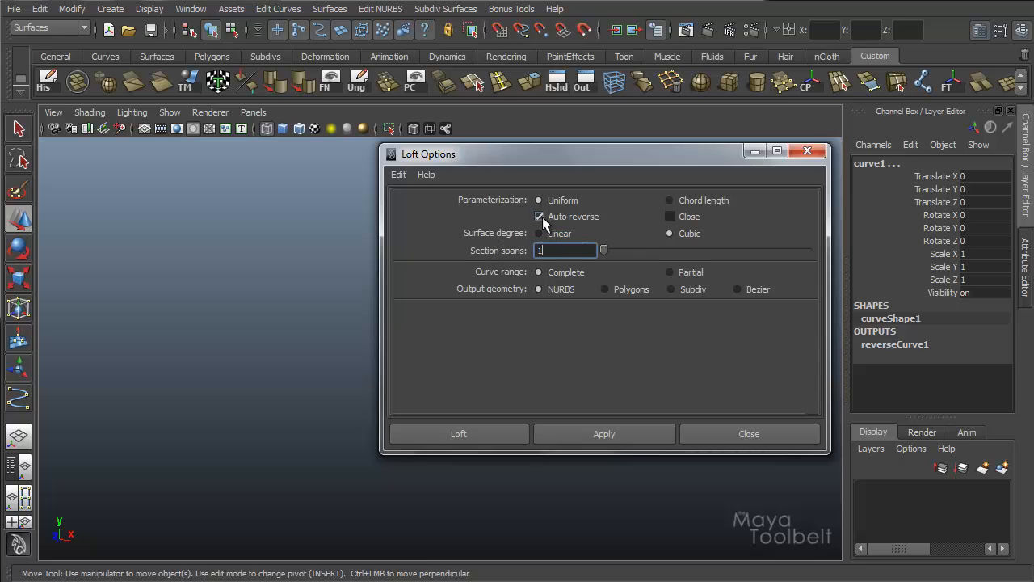
click(539, 216)
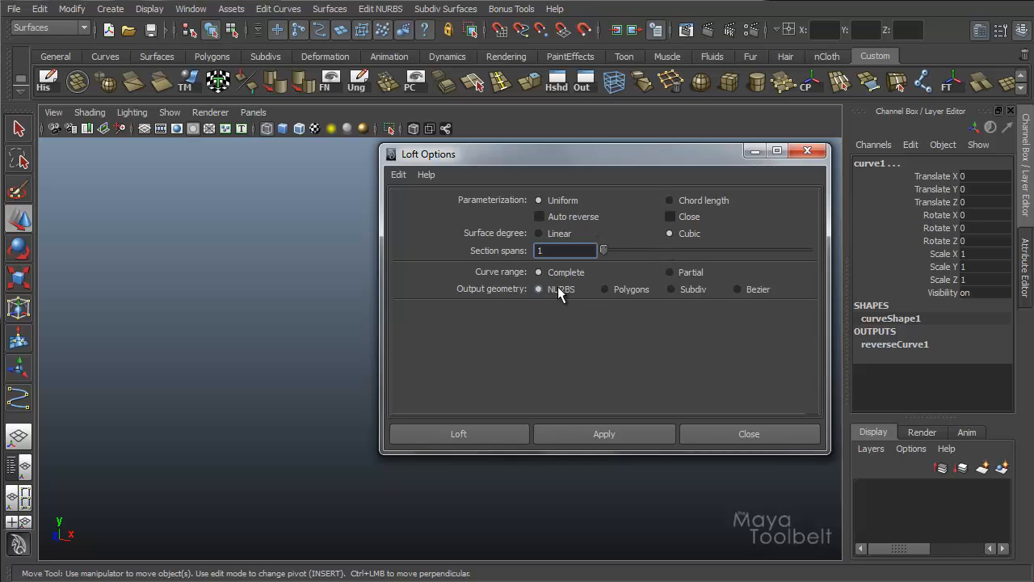
click(539, 217)
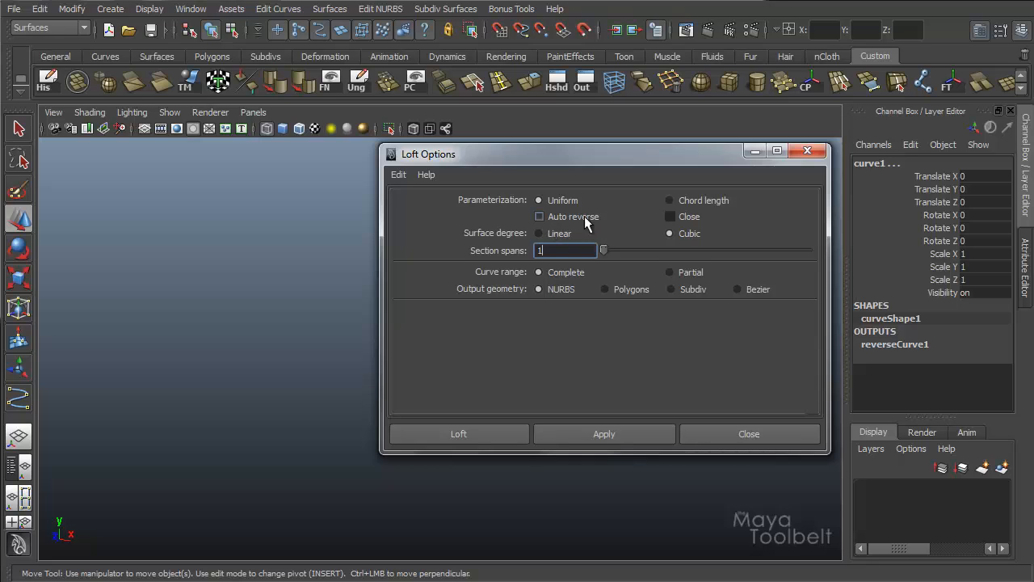
mouse_move(575, 225)
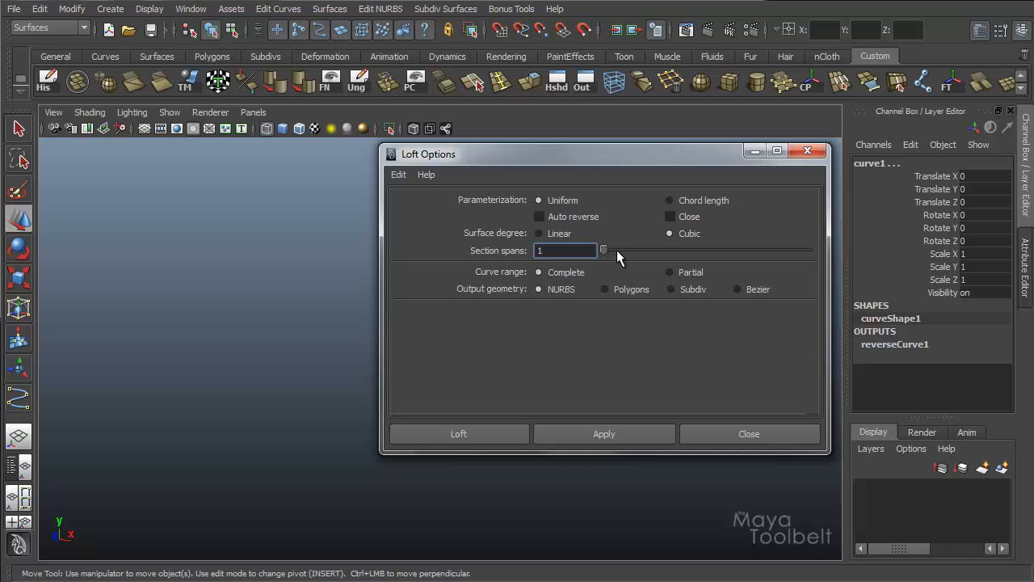
mouse_move(618, 228)
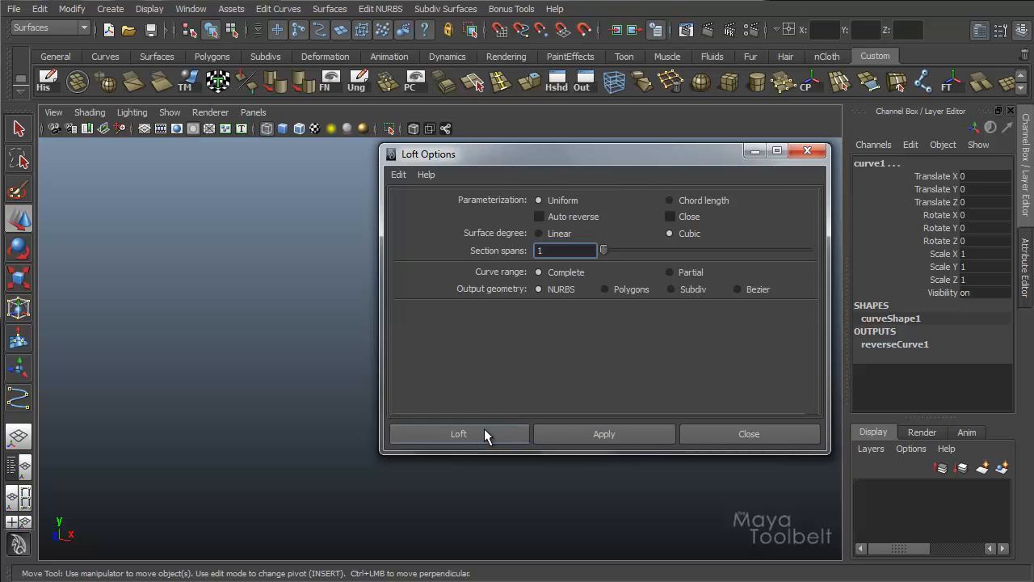
click(459, 434)
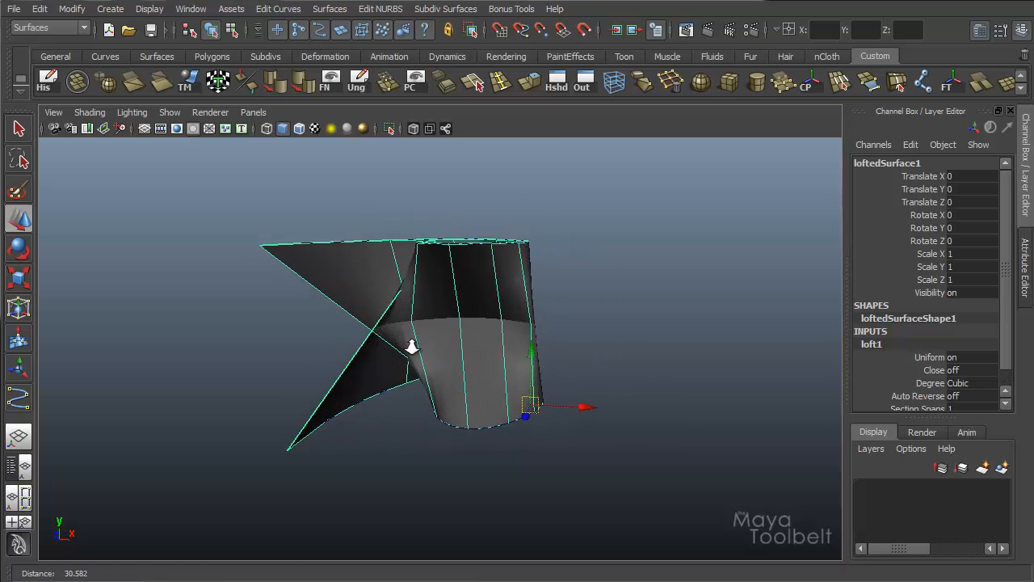
drag(413, 347, 578, 283)
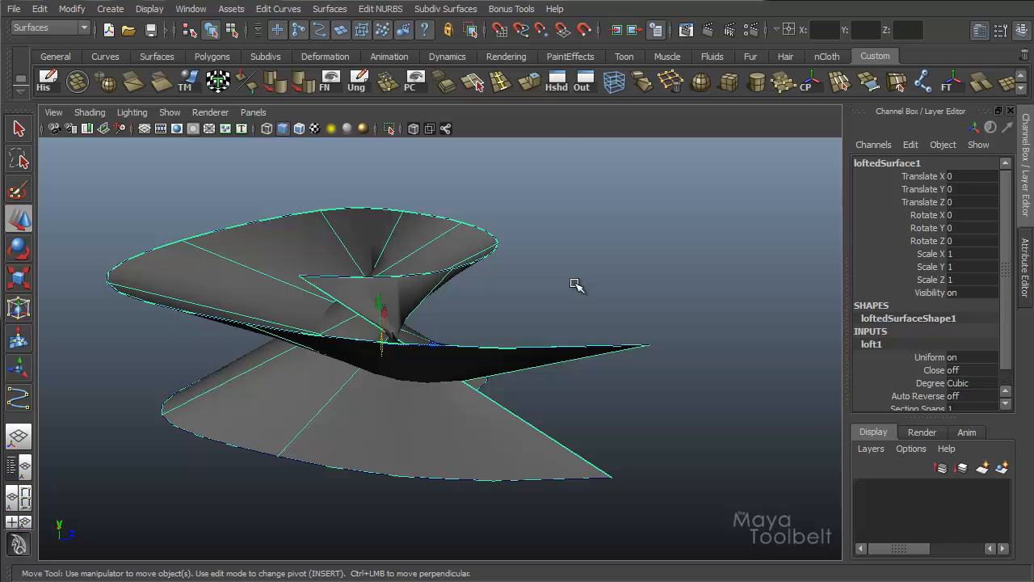
drag(573, 283, 356, 198)
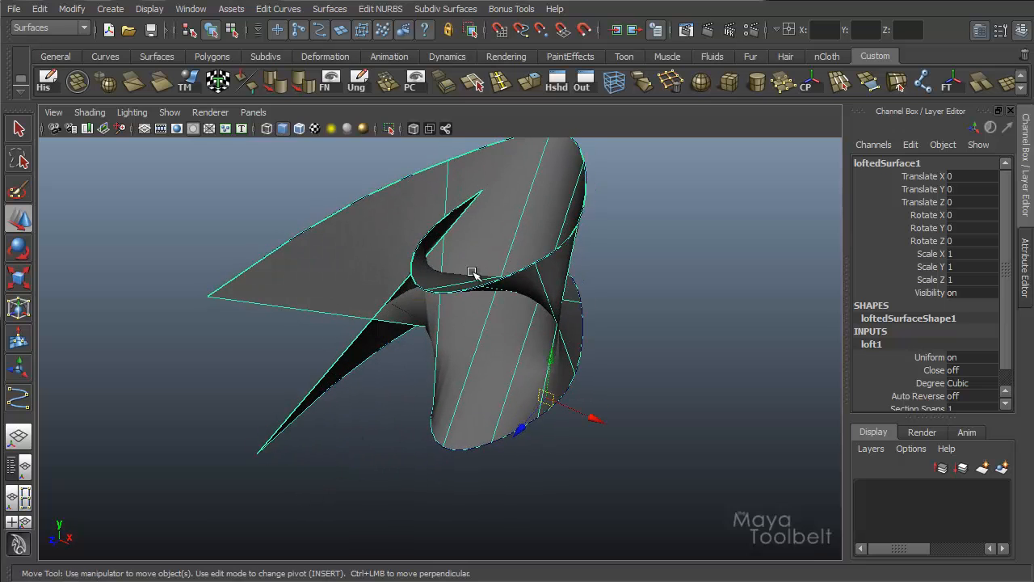
mouse_move(481, 192)
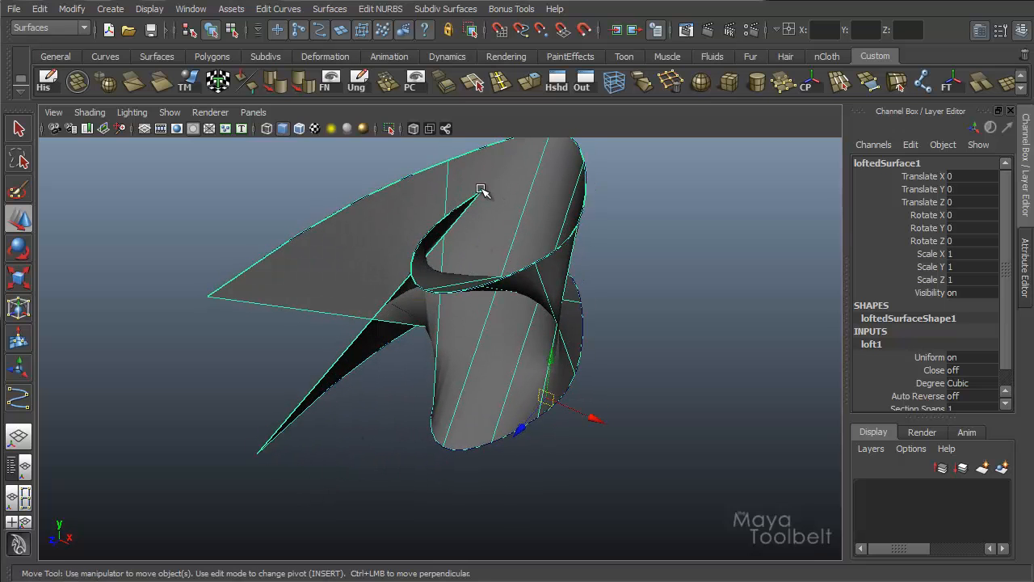
drag(481, 190, 263, 457)
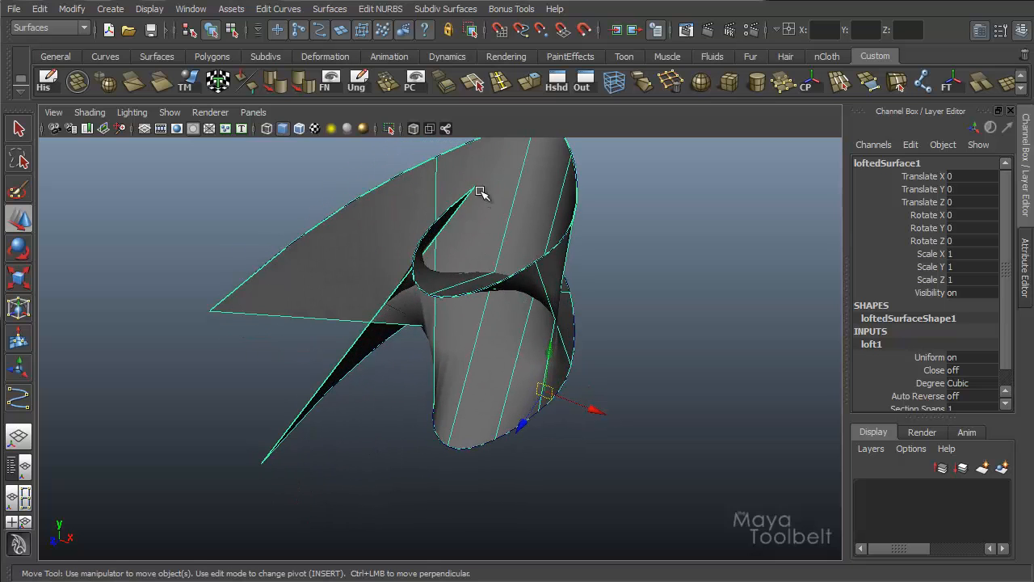
mouse_move(300, 362)
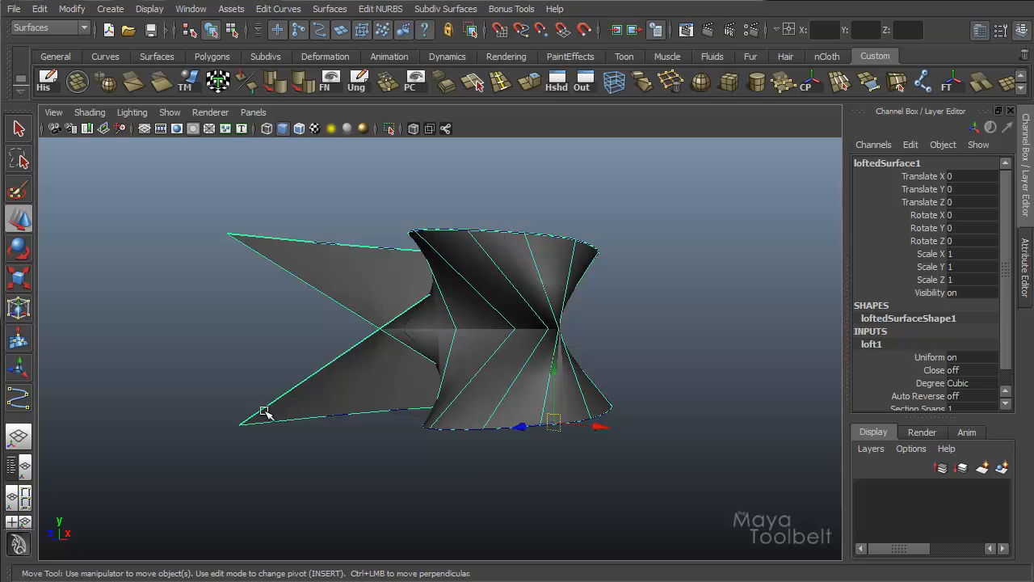
drag(267, 412, 492, 315)
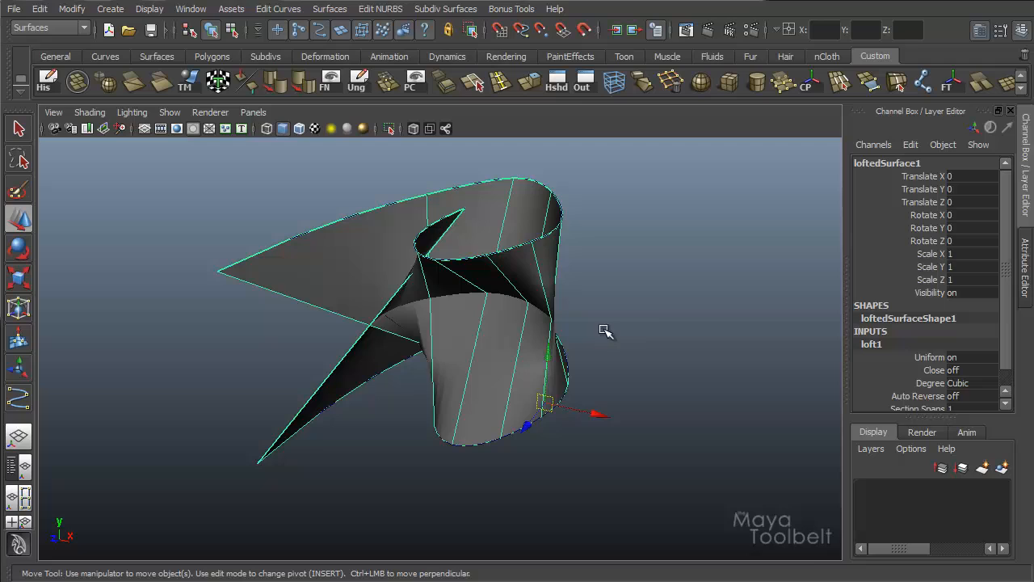
mouse_move(653, 300)
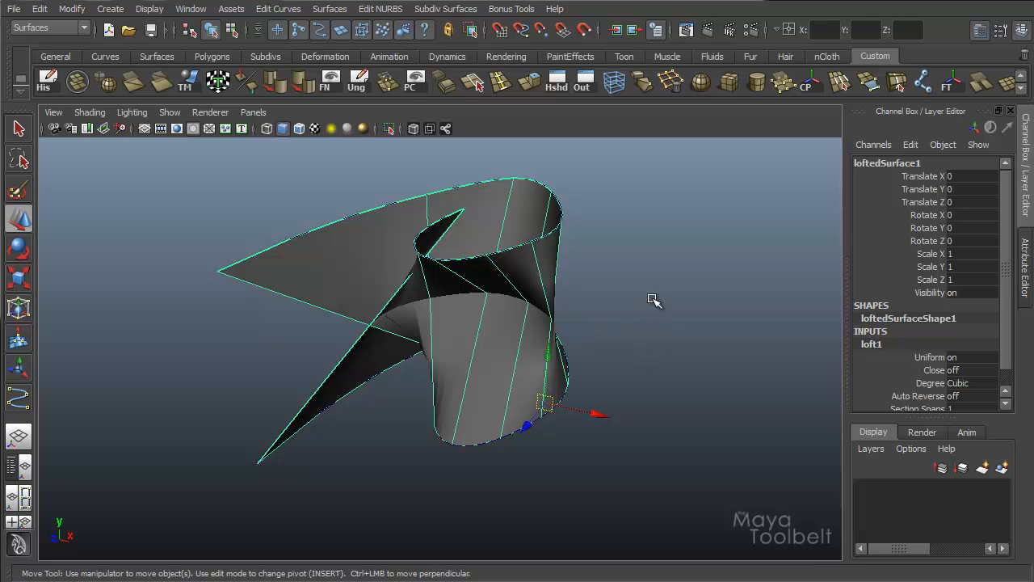
mouse_move(722, 403)
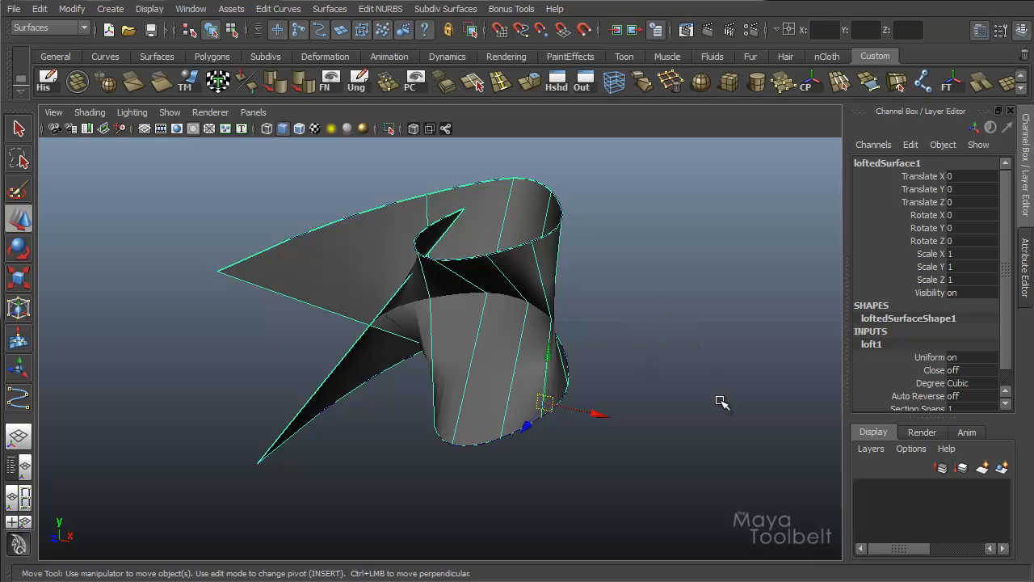
mouse_move(663, 337)
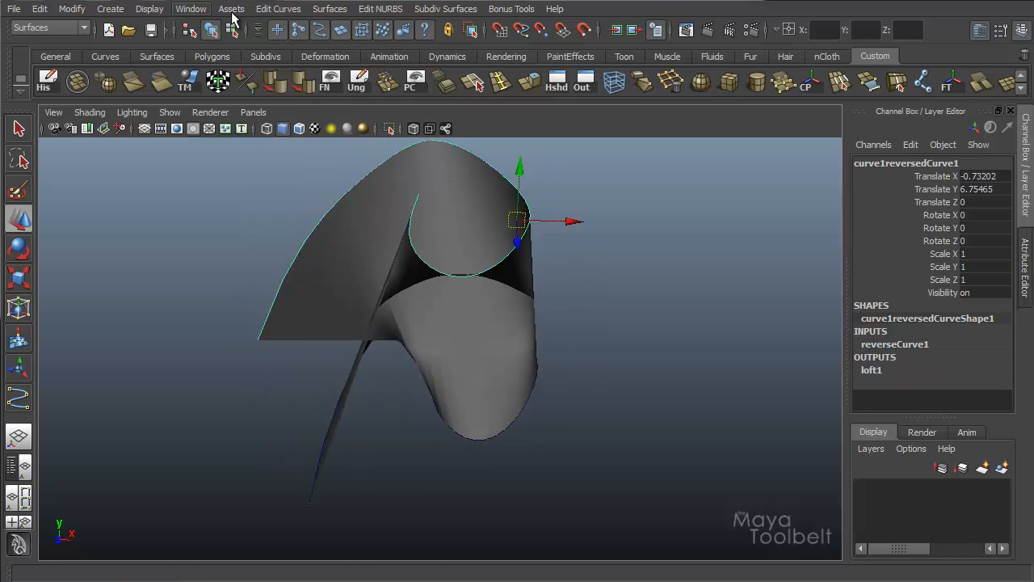
- Apply Reverse Curve Direction to the selected top curve, untwisting the lofted surface
click(278, 9)
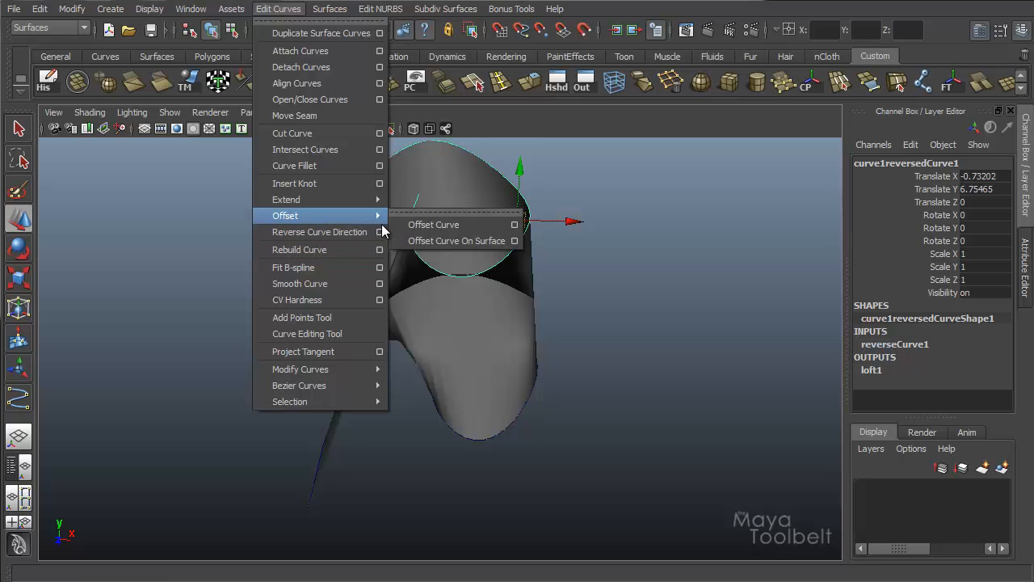
click(380, 232)
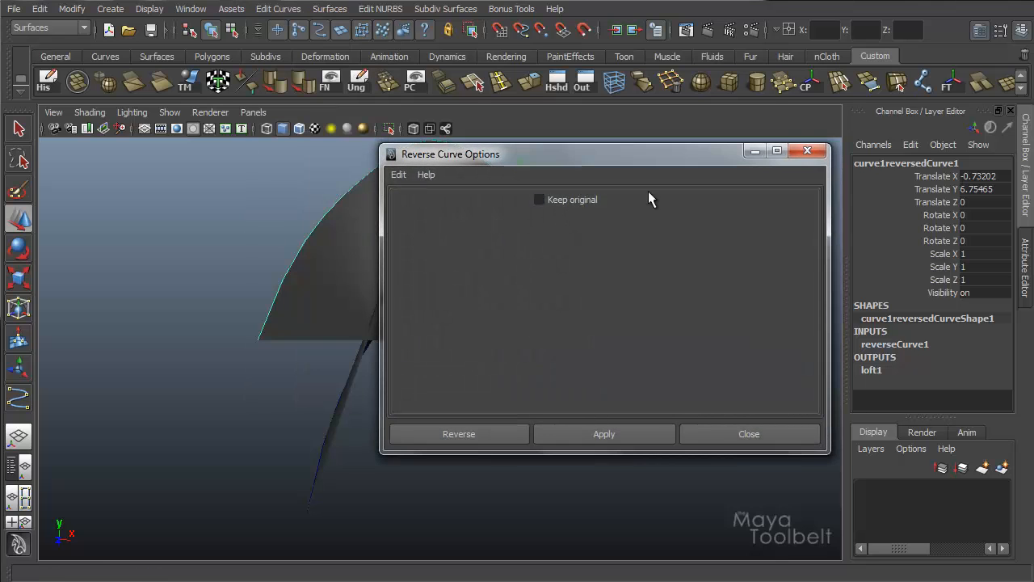
click(604, 433)
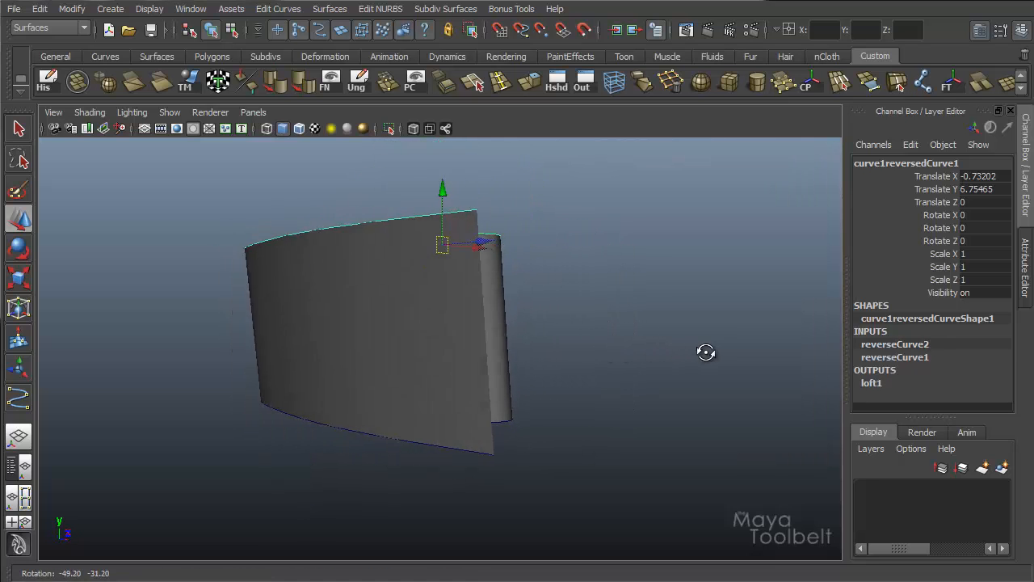
drag(707, 351, 483, 445)
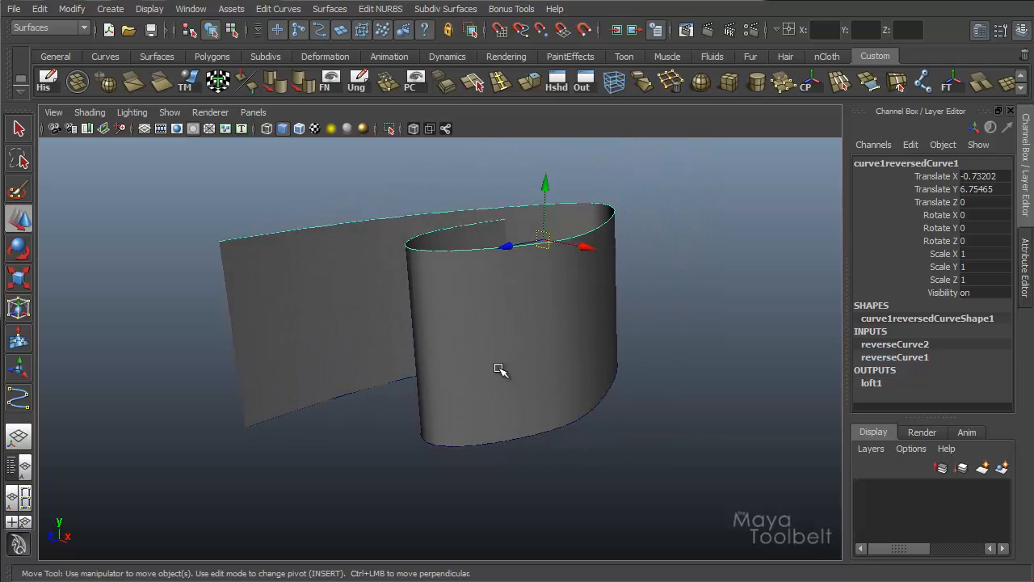
mouse_move(499, 374)
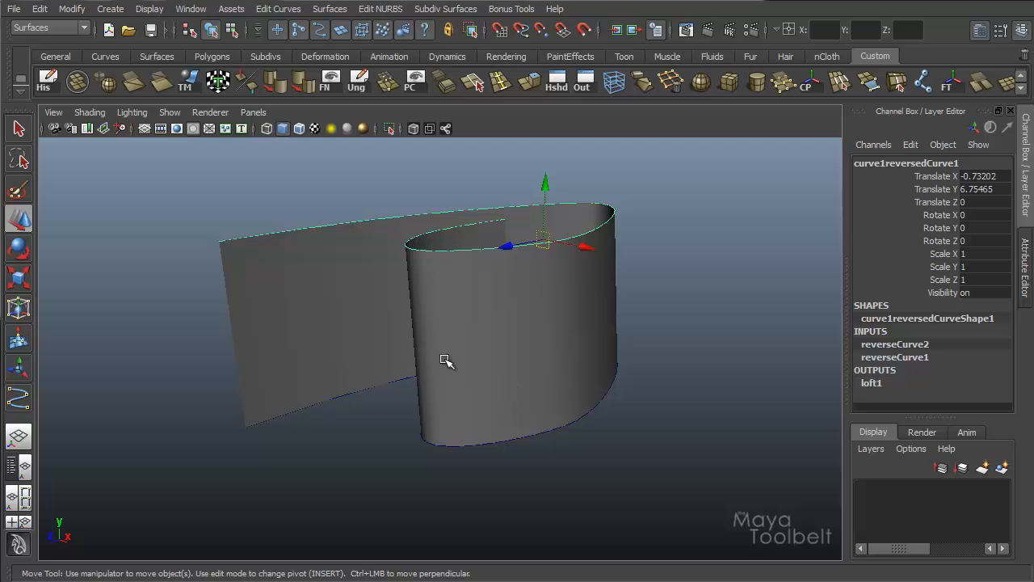
mouse_move(359, 220)
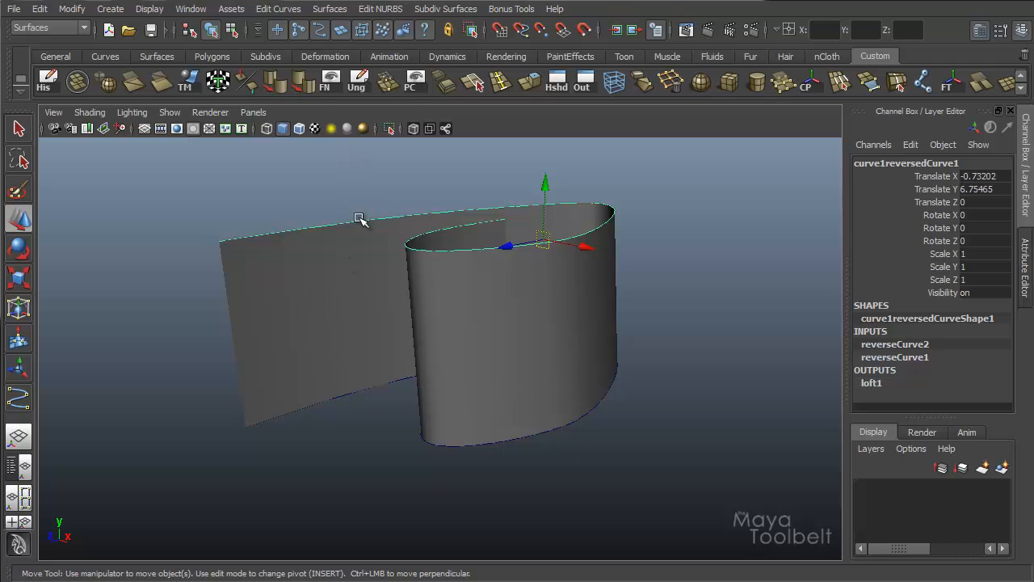
mouse_move(370, 224)
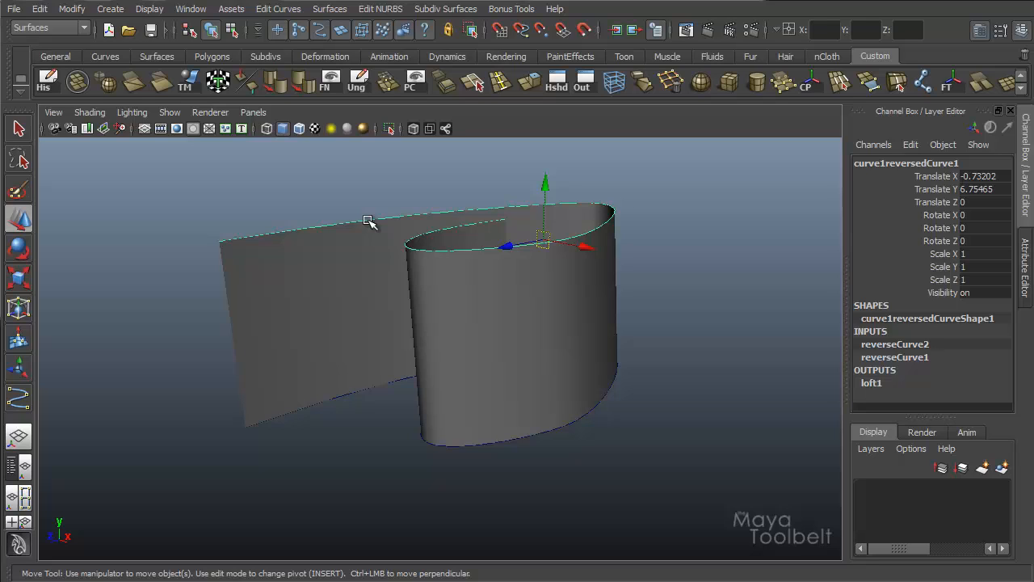
mouse_move(578, 284)
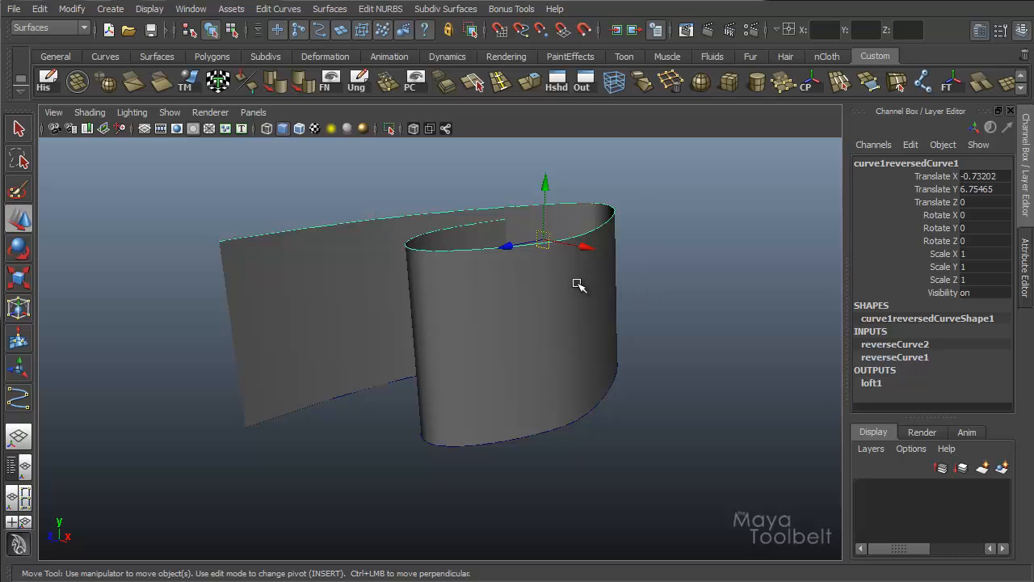
drag(578, 284, 548, 325)
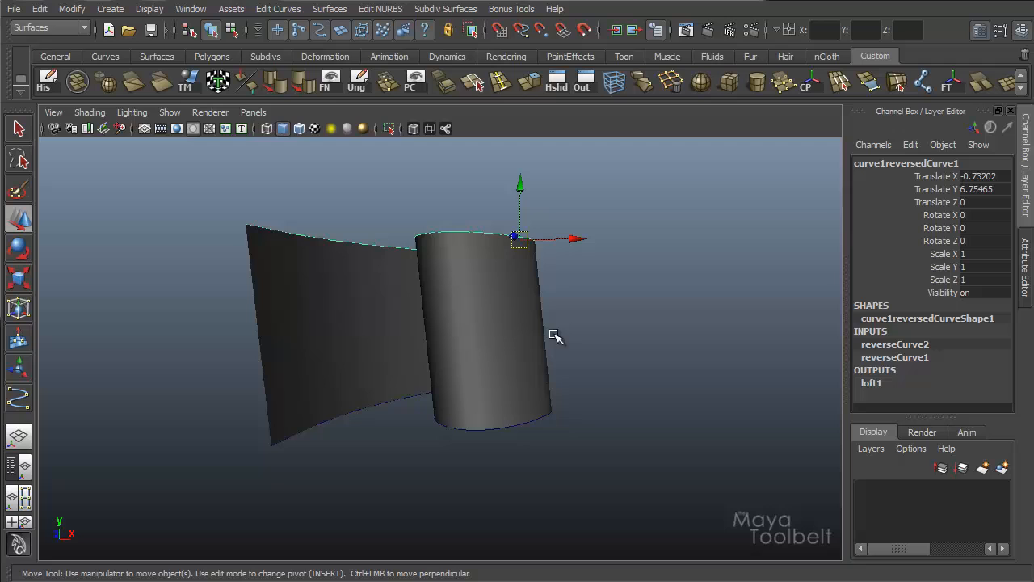
drag(555, 336, 523, 350)
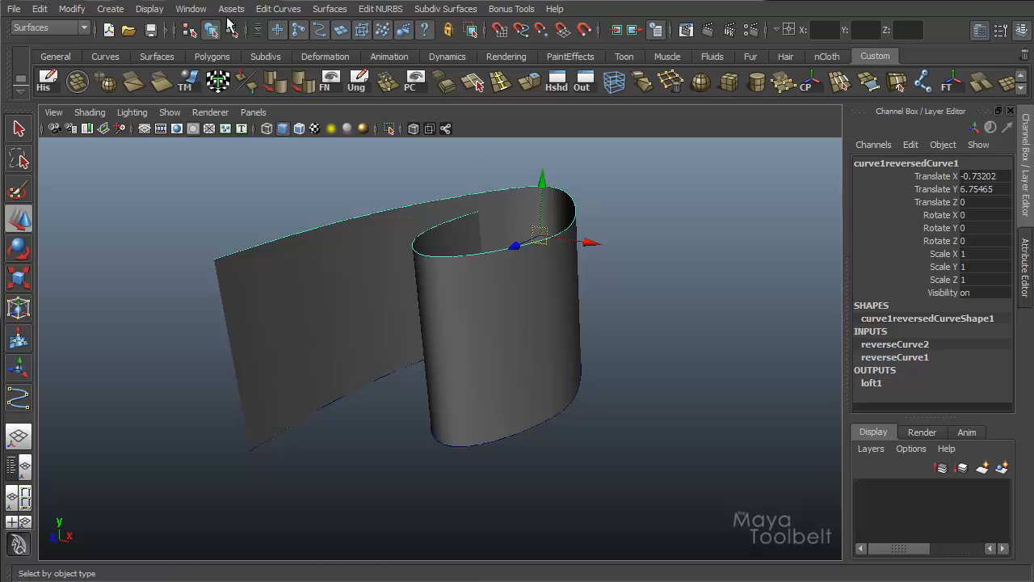
click(278, 9)
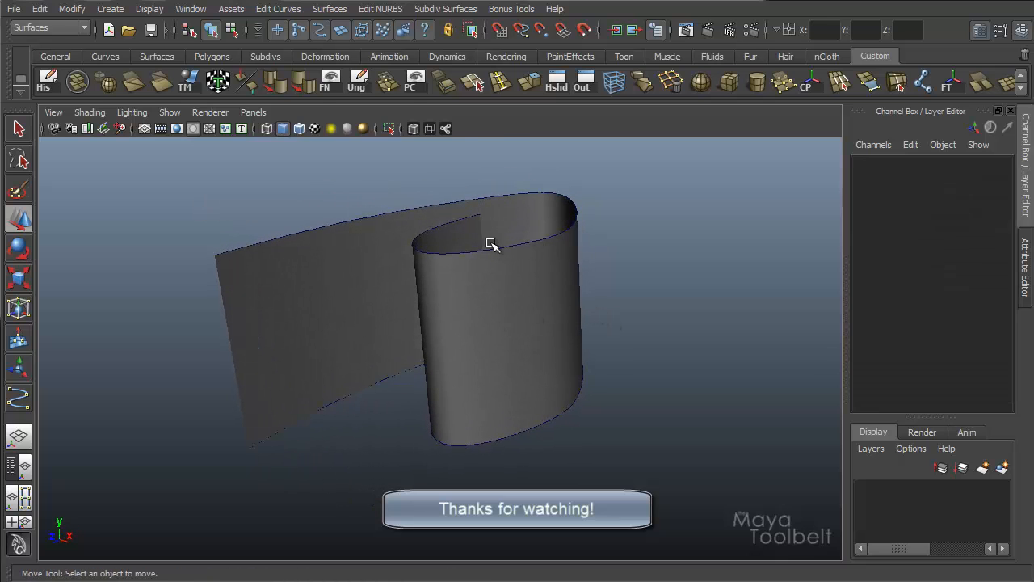
mouse_move(687, 208)
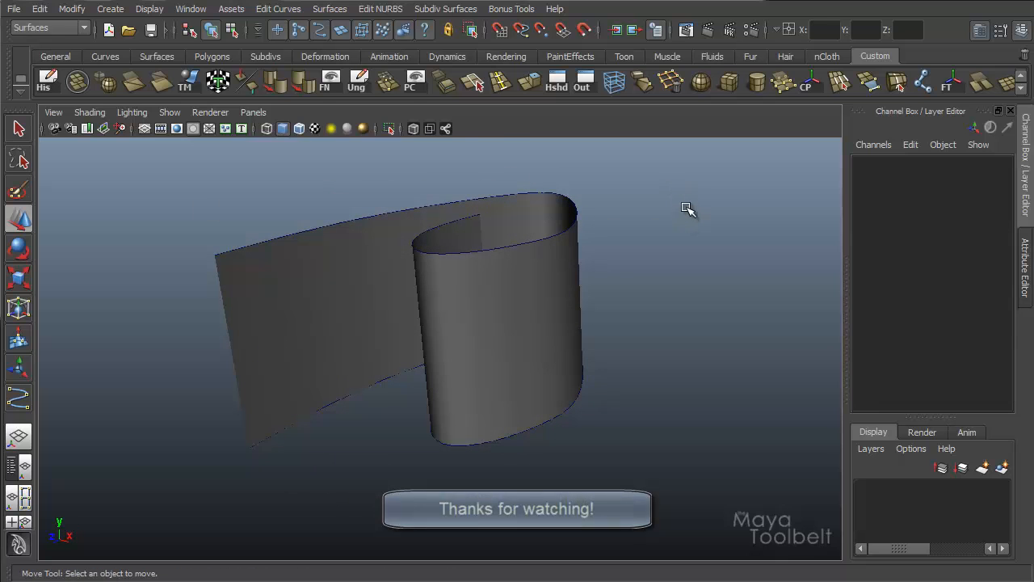